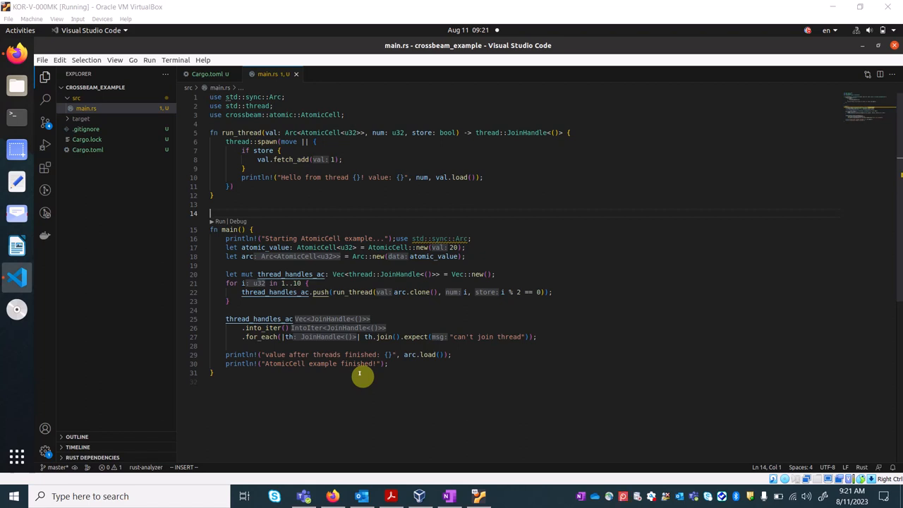
{"action": "mouse_move", "coordinate": [469, 213]}
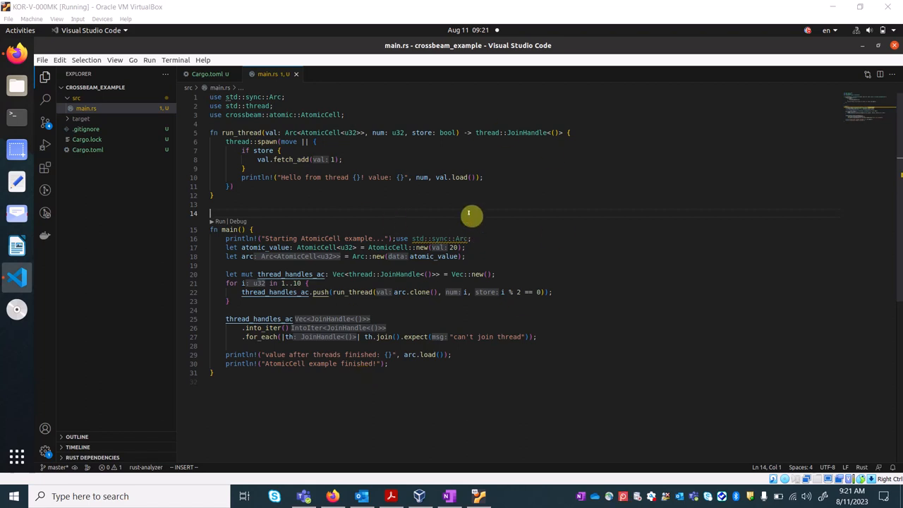
{"action": "mouse_move", "coordinate": [417, 187]}
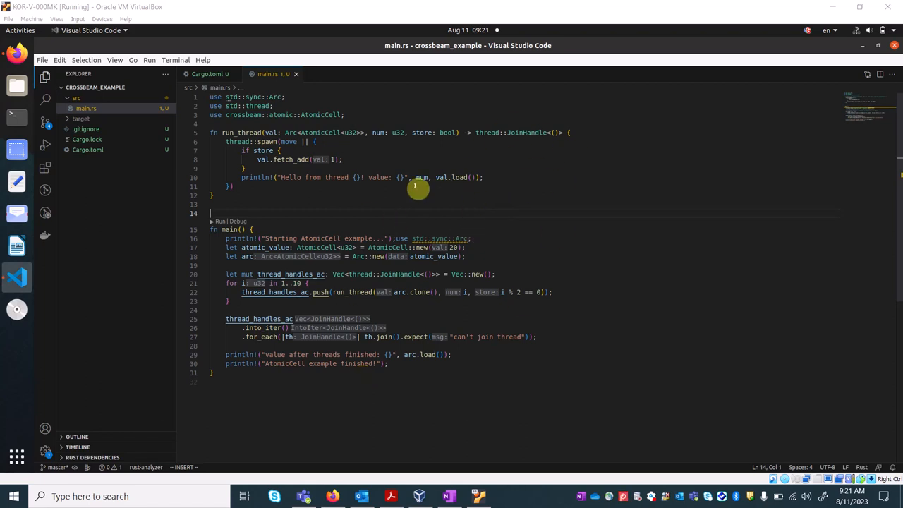
{"action": "mouse_move", "coordinate": [511, 174]}
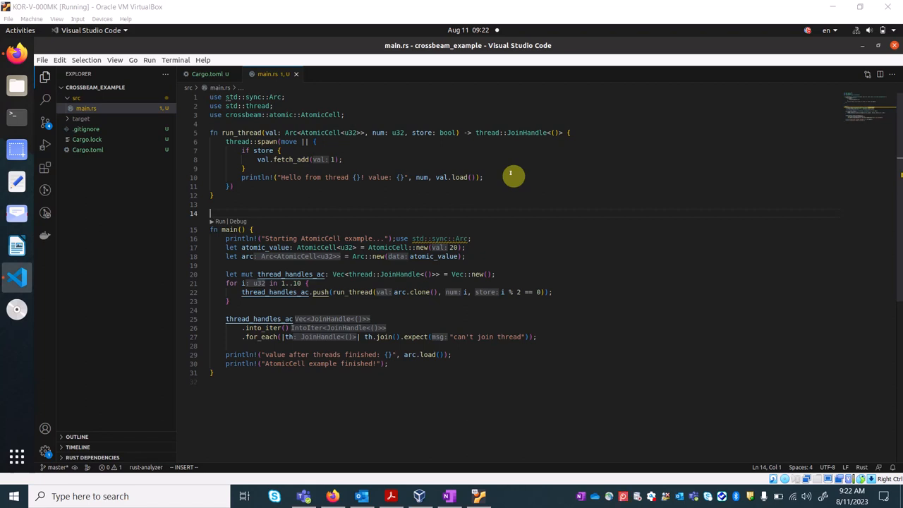
{"action": "mouse_move", "coordinate": [485, 199]}
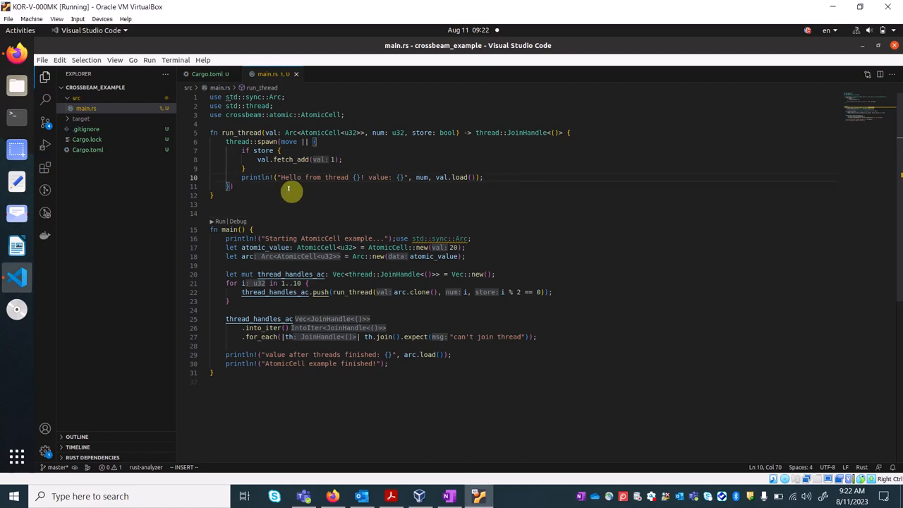
{"action": "mouse_move", "coordinate": [482, 177]}
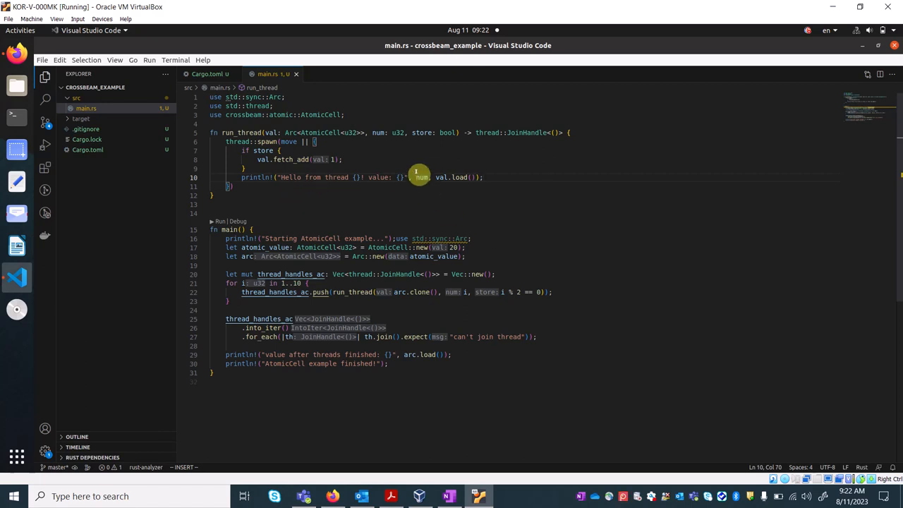
{"action": "mouse_move", "coordinate": [459, 177]}
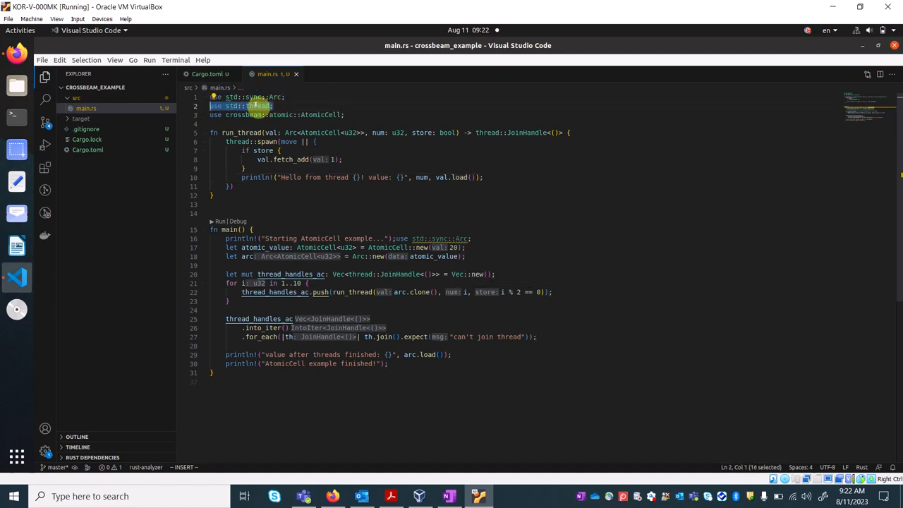
- Open Cargo.toml and place the cursor on the crossbeam = "0.8.2" dependency line
{"action": "left_click", "coordinate": [271, 106]}
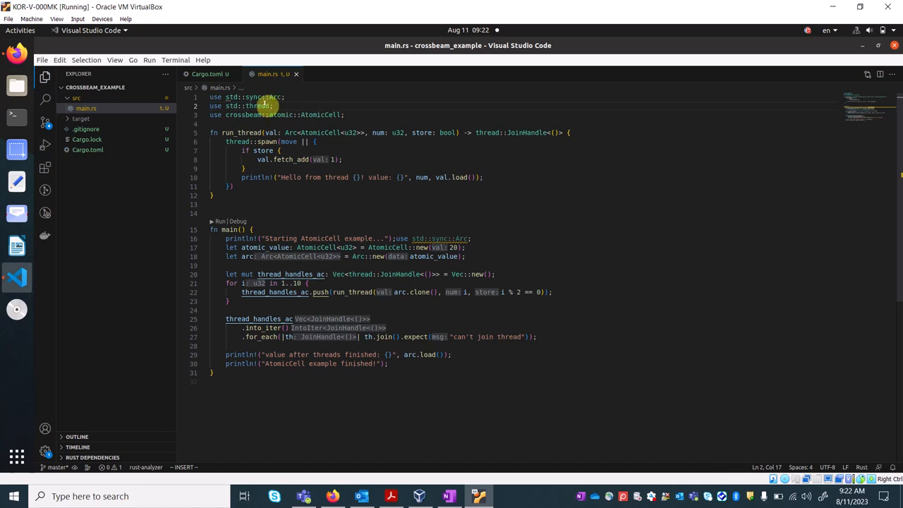
{"action": "mouse_move", "coordinate": [259, 106]}
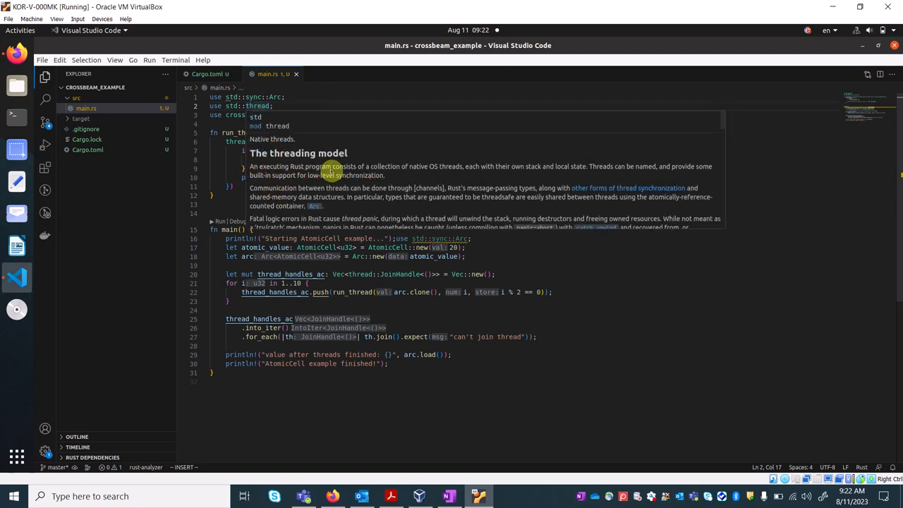
{"action": "mouse_move", "coordinate": [420, 173]}
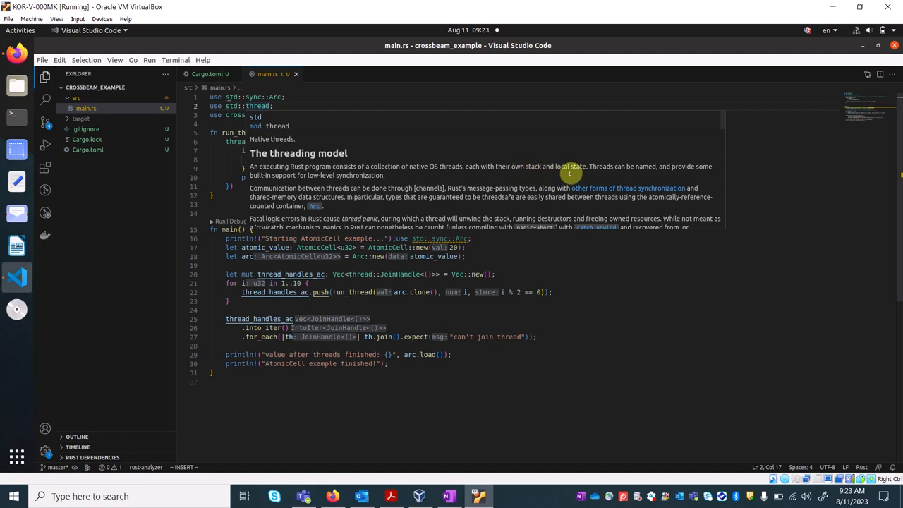
{"action": "mouse_move", "coordinate": [609, 174]}
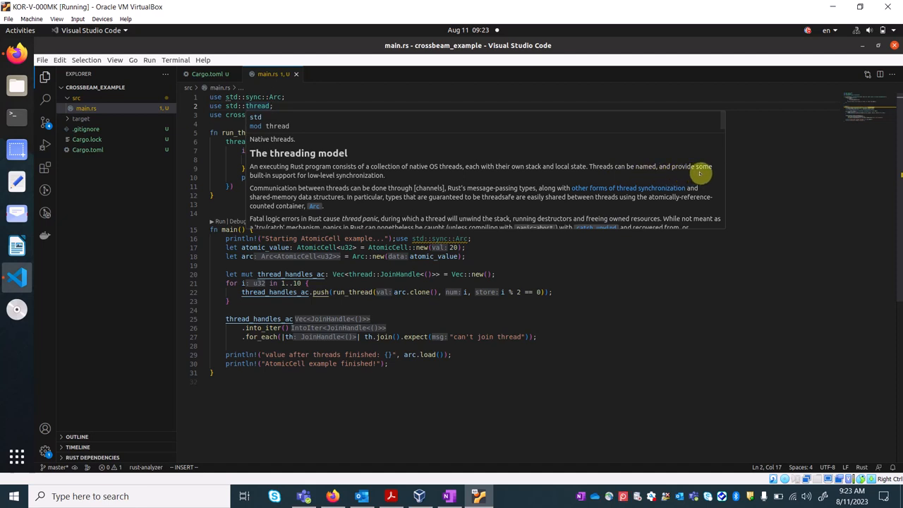
{"action": "mouse_move", "coordinate": [321, 178]}
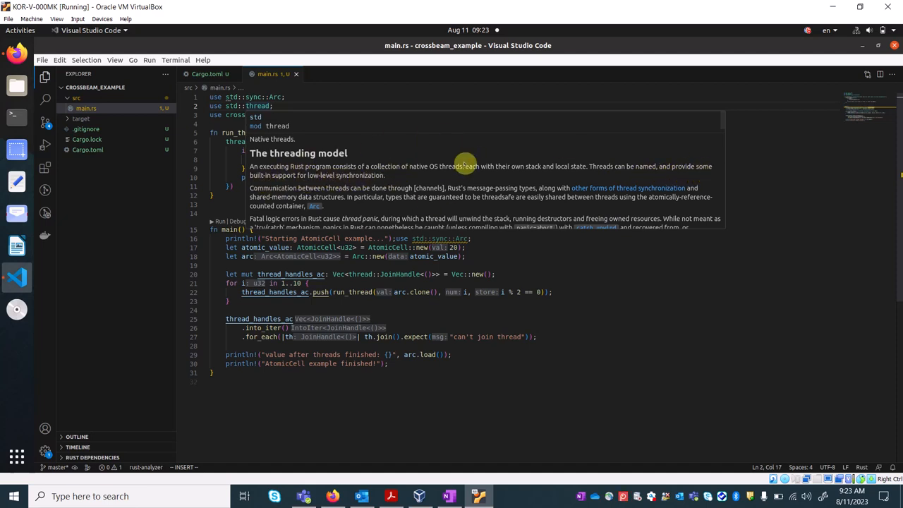
{"action": "mouse_move", "coordinate": [480, 161]}
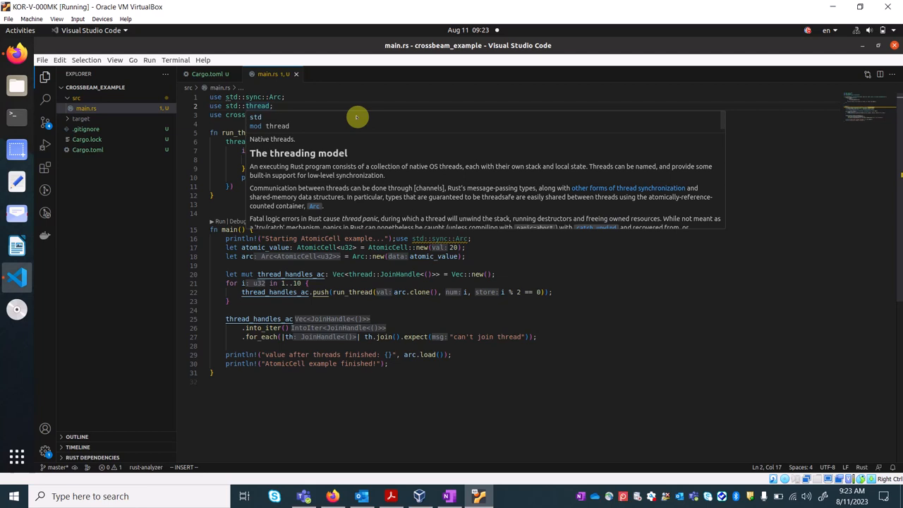
{"action": "mouse_move", "coordinate": [376, 154]}
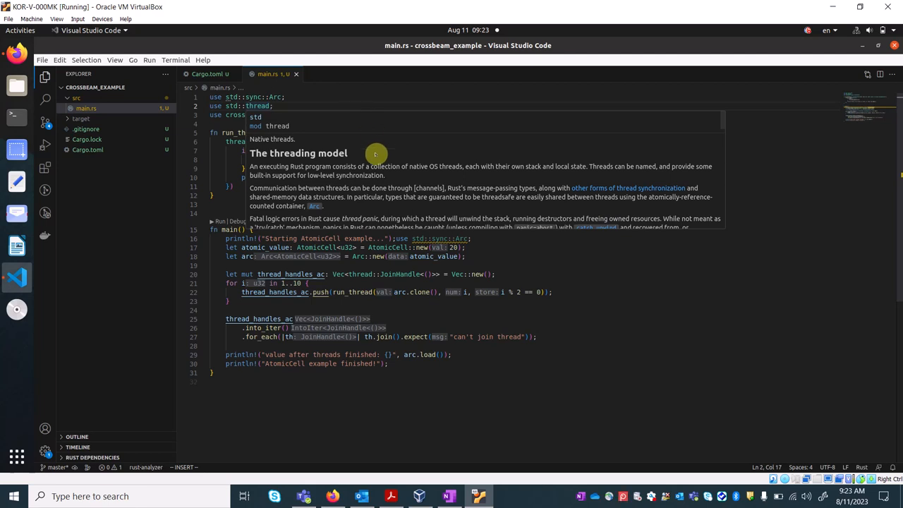
{"action": "mouse_move", "coordinate": [467, 188]}
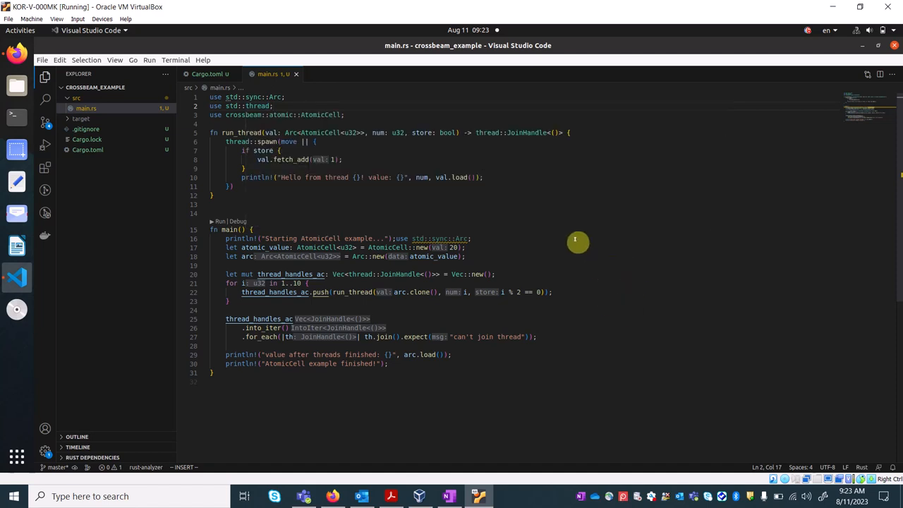
{"action": "mouse_move", "coordinate": [498, 248]}
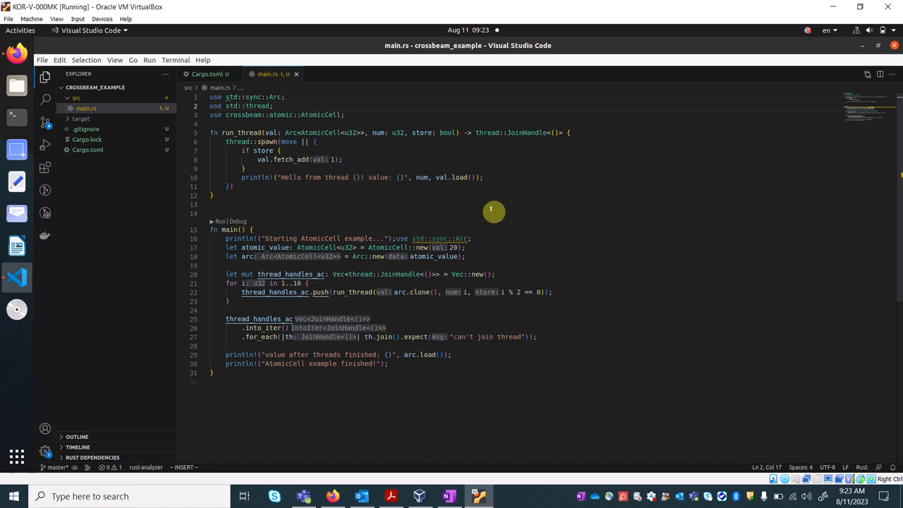
{"action": "mouse_move", "coordinate": [478, 207]}
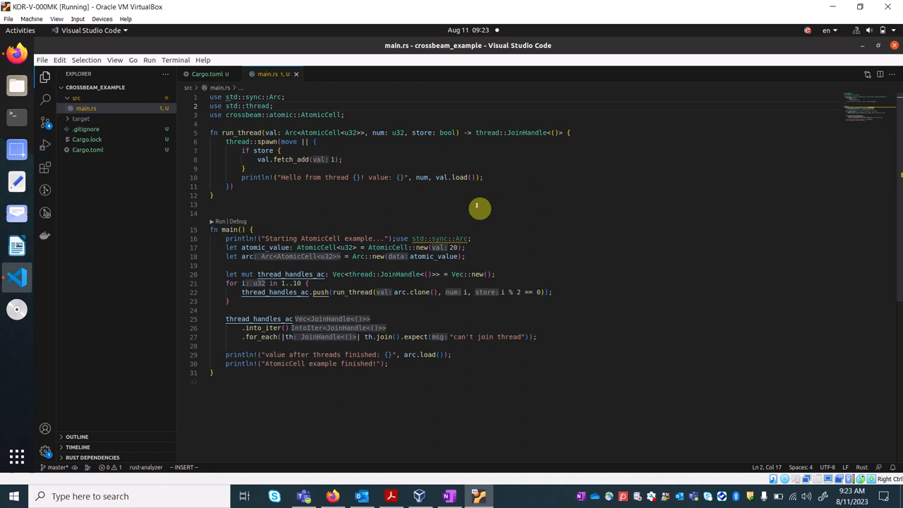
{"action": "mouse_move", "coordinate": [365, 210]}
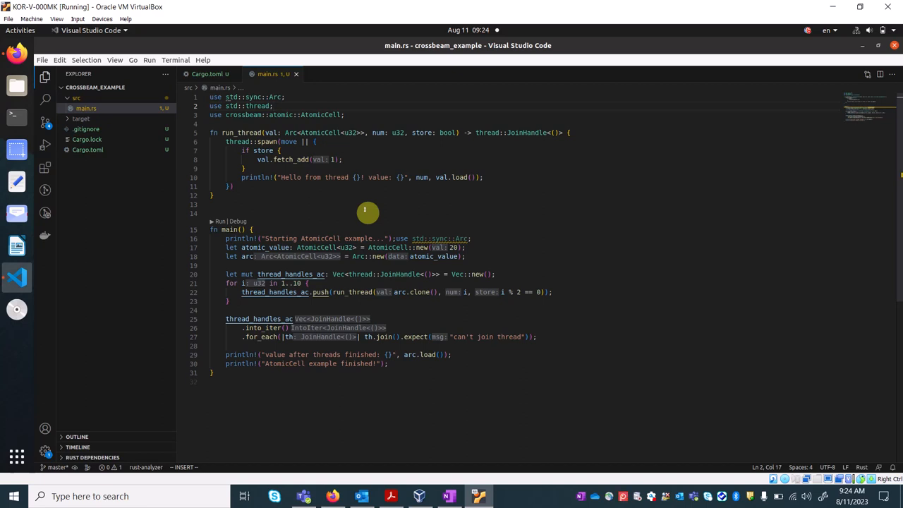
{"action": "mouse_move", "coordinate": [292, 233]}
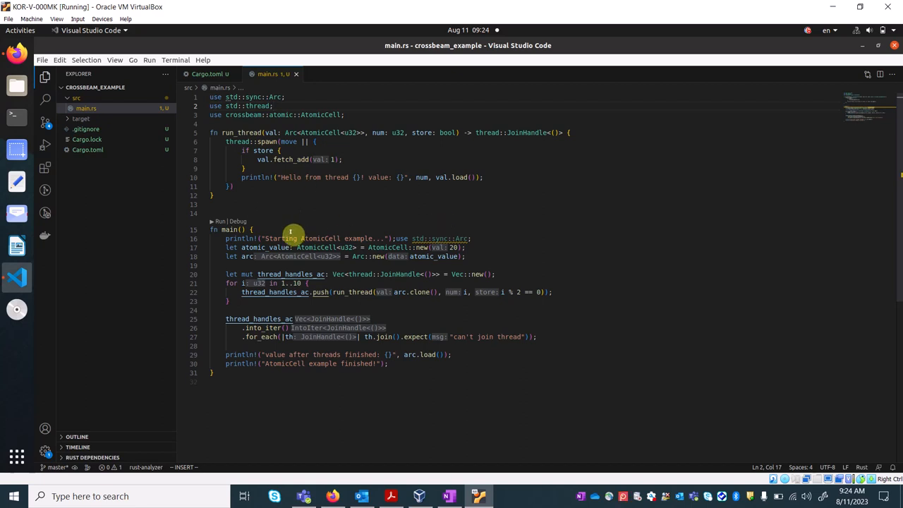
{"action": "mouse_move", "coordinate": [576, 232]}
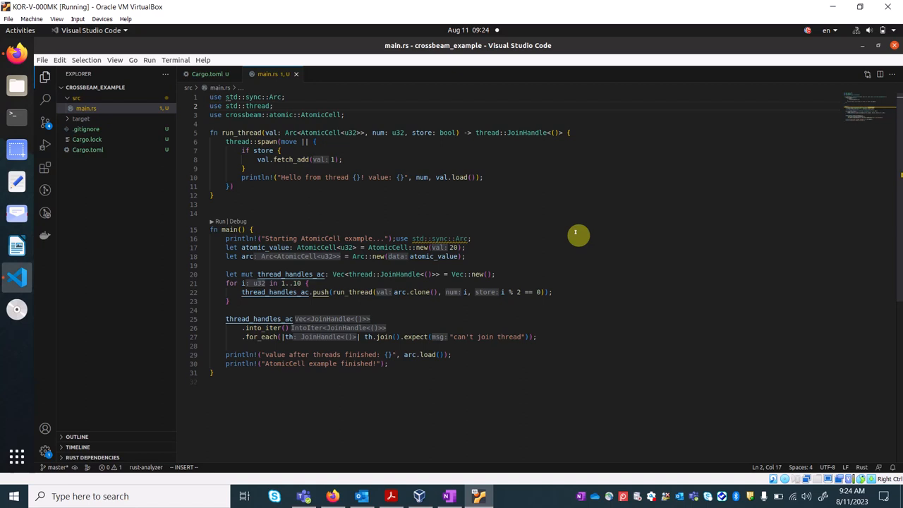
{"action": "mouse_move", "coordinate": [516, 213]}
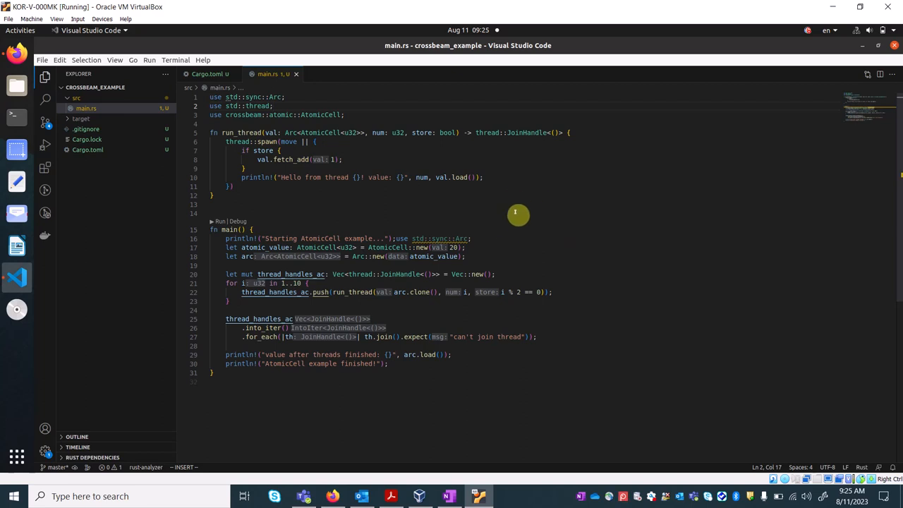
{"action": "mouse_move", "coordinate": [379, 197]}
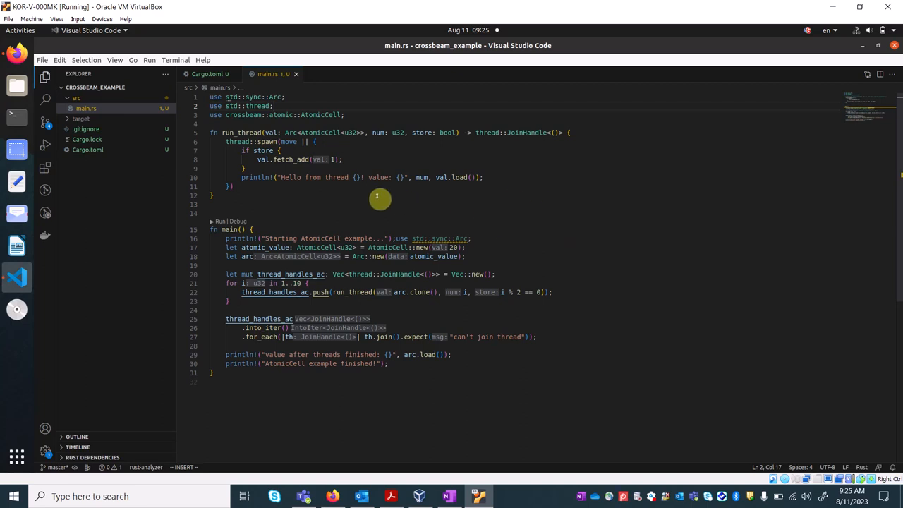
{"action": "mouse_move", "coordinate": [304, 205]}
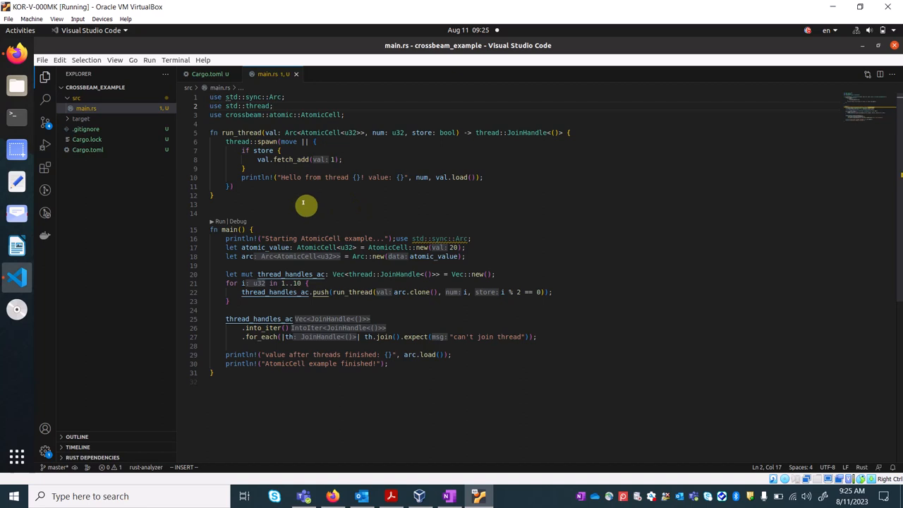
{"action": "mouse_move", "coordinate": [213, 204]}
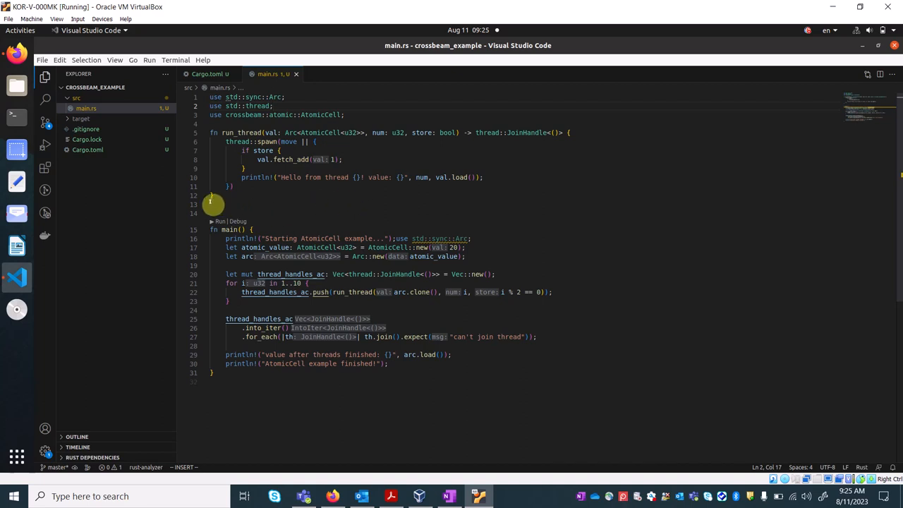
{"action": "left_click", "coordinate": [212, 204]}
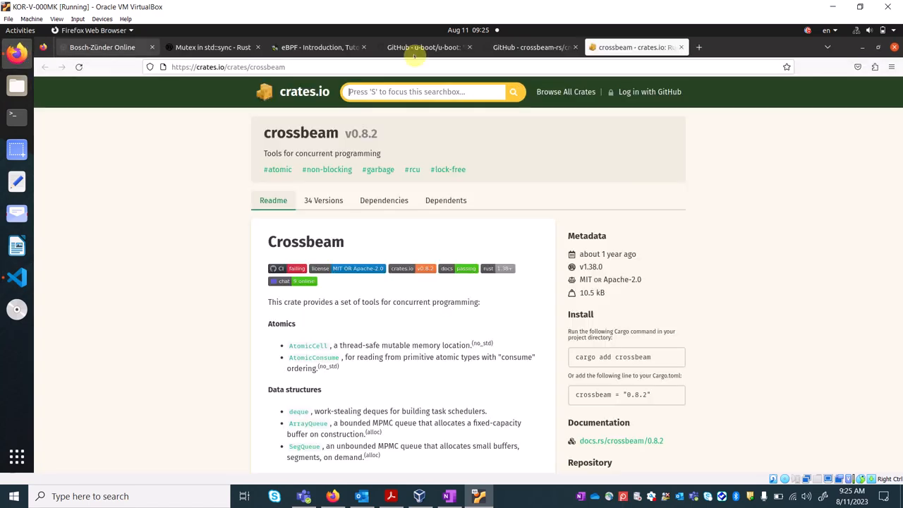
{"action": "mouse_move", "coordinate": [461, 215]}
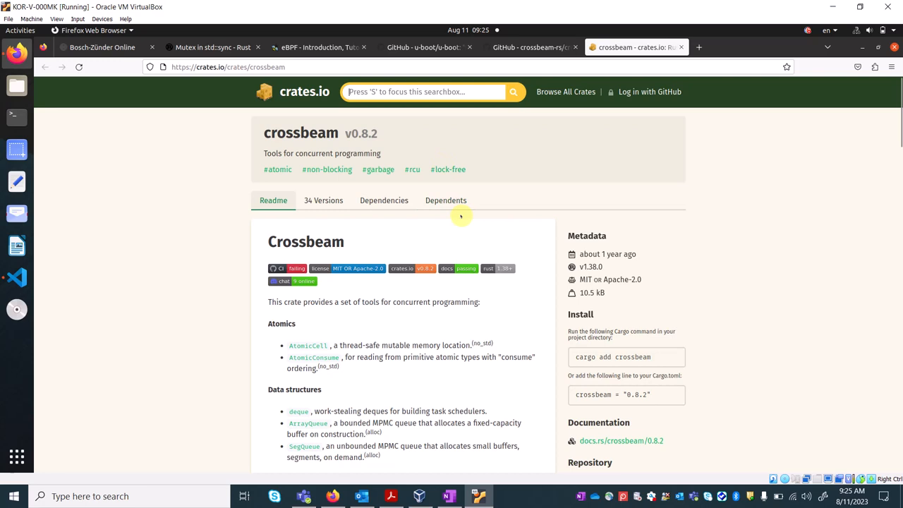
{"action": "mouse_move", "coordinate": [435, 264]}
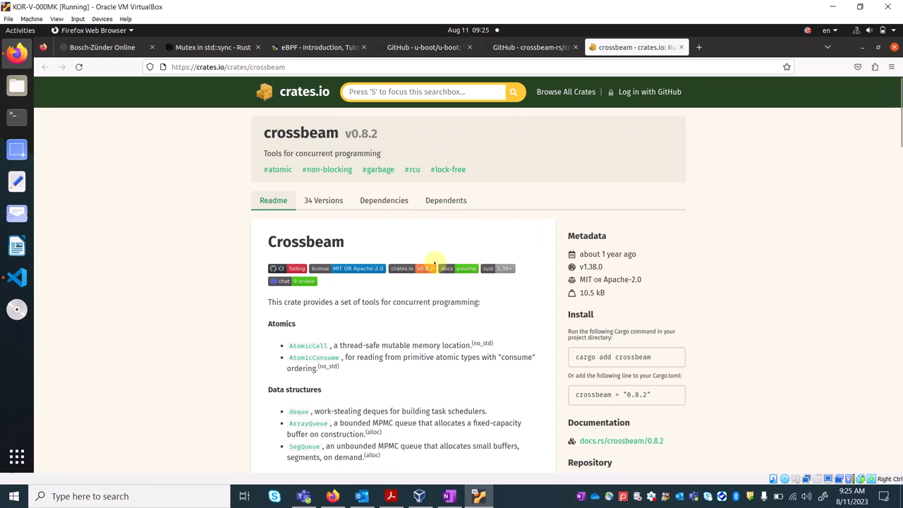
{"action": "scroll", "scroll_direction": "down", "scroll_amount": 3}
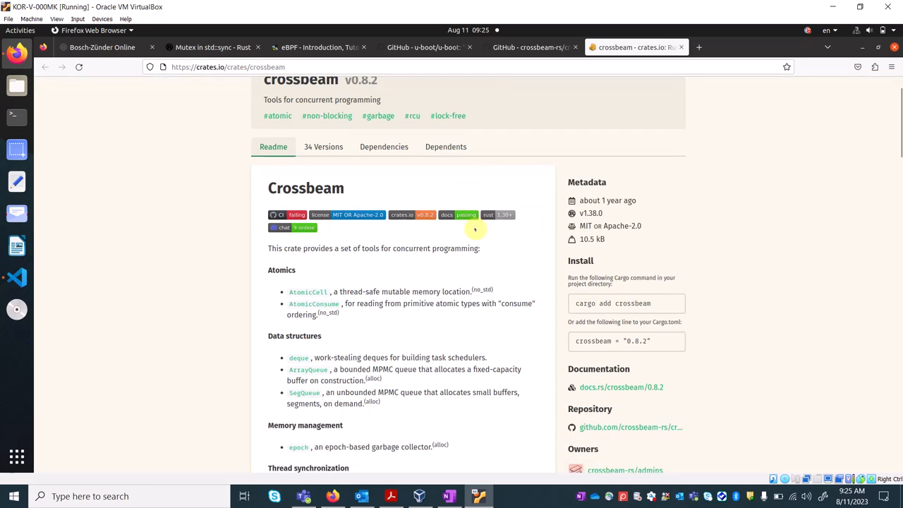
{"action": "scroll", "scroll_direction": "up", "scroll_amount": 3}
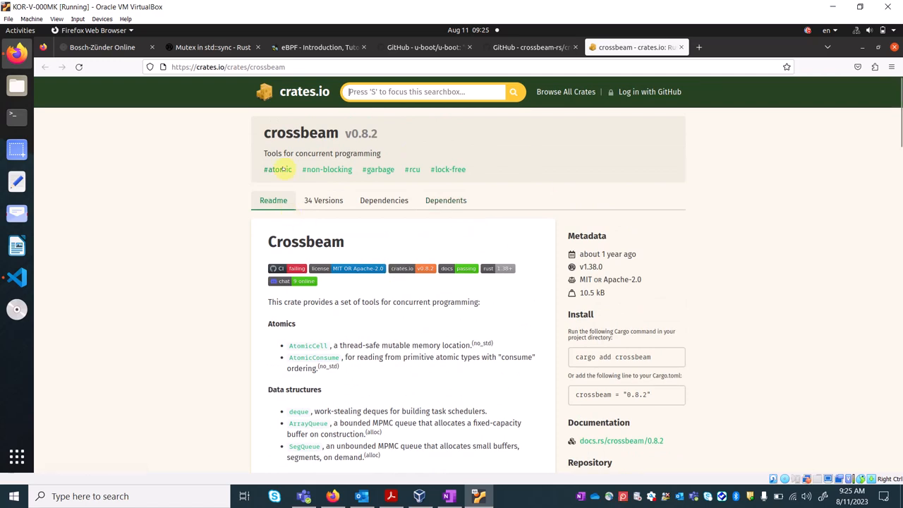
{"action": "mouse_move", "coordinate": [323, 200]}
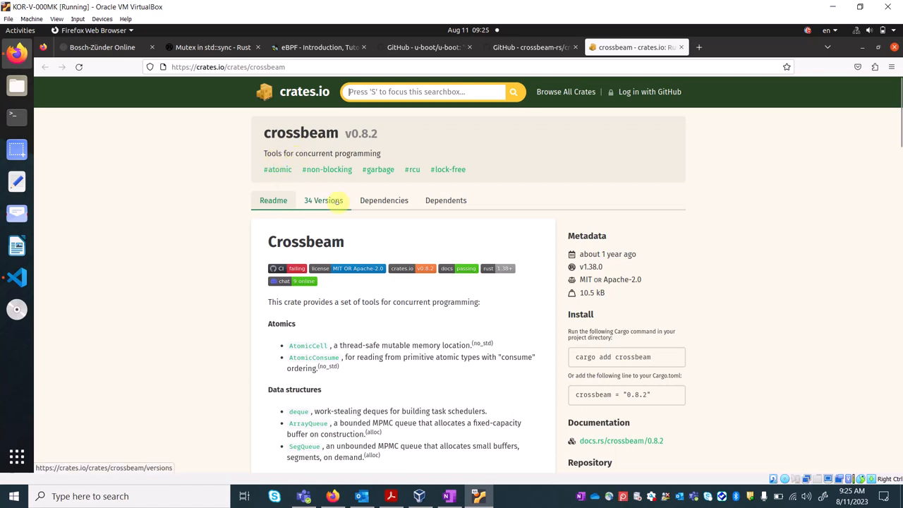
{"action": "mouse_move", "coordinate": [399, 321]}
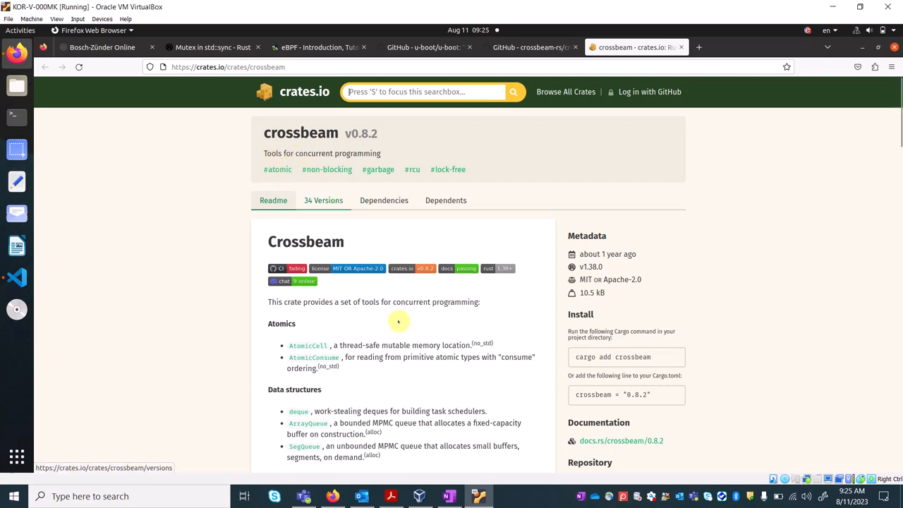
{"action": "mouse_move", "coordinate": [494, 337]}
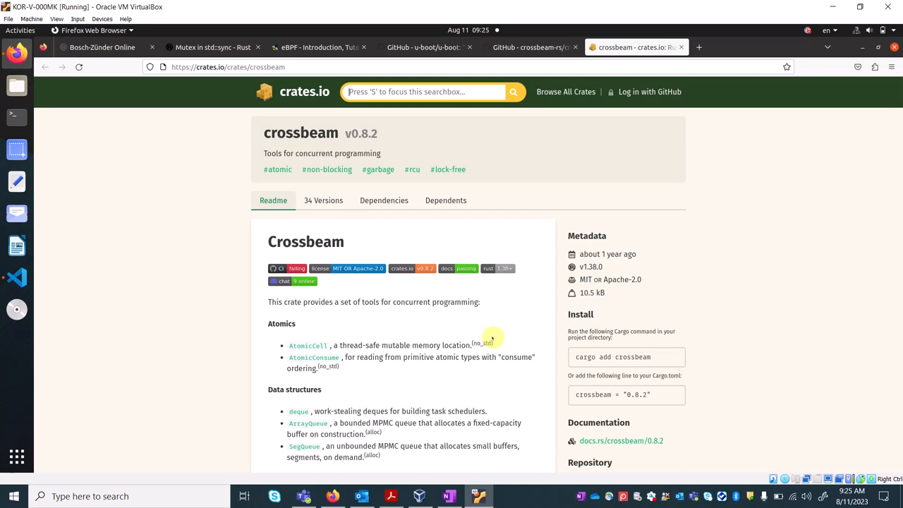
{"action": "mouse_move", "coordinate": [323, 311]}
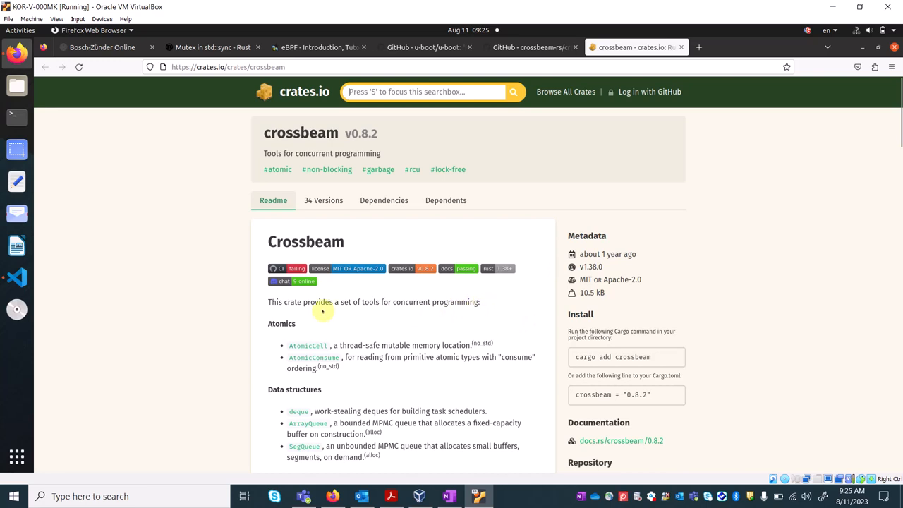
{"action": "mouse_move", "coordinate": [295, 332]}
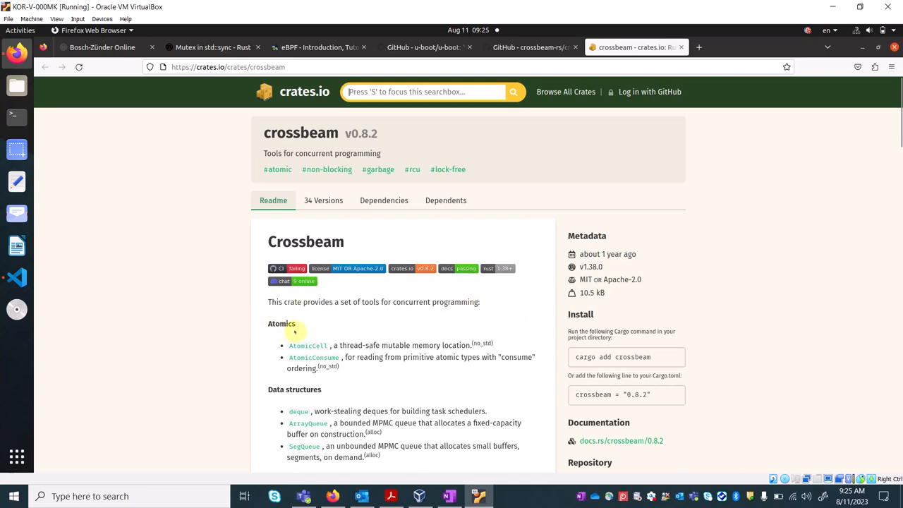
{"action": "mouse_move", "coordinate": [316, 349]}
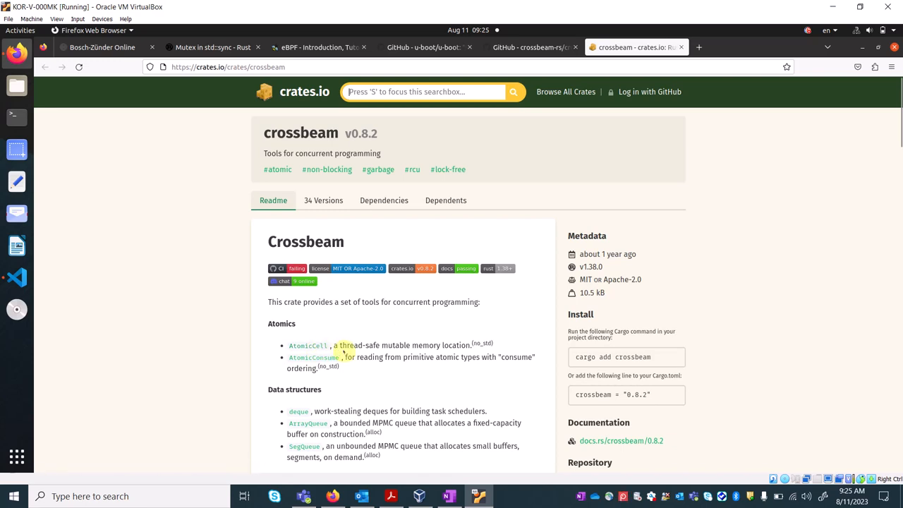
{"action": "mouse_move", "coordinate": [476, 352]}
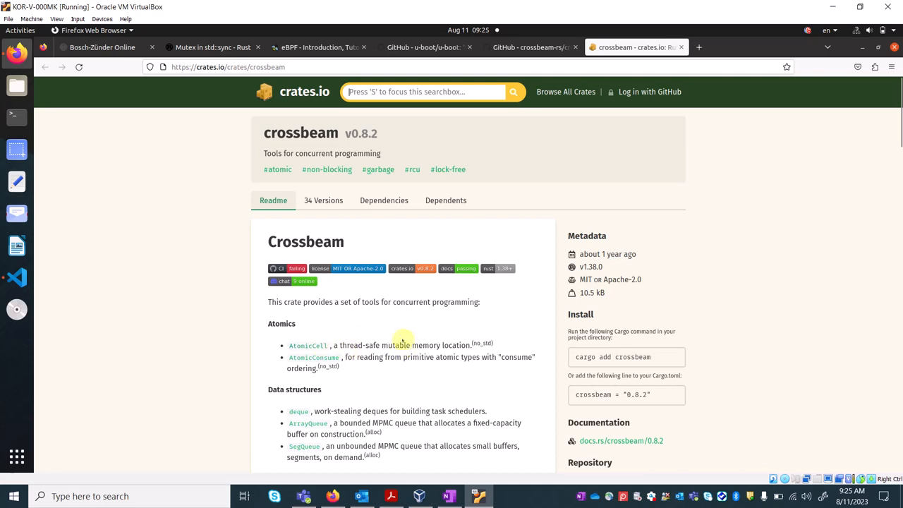
{"action": "mouse_move", "coordinate": [503, 351]}
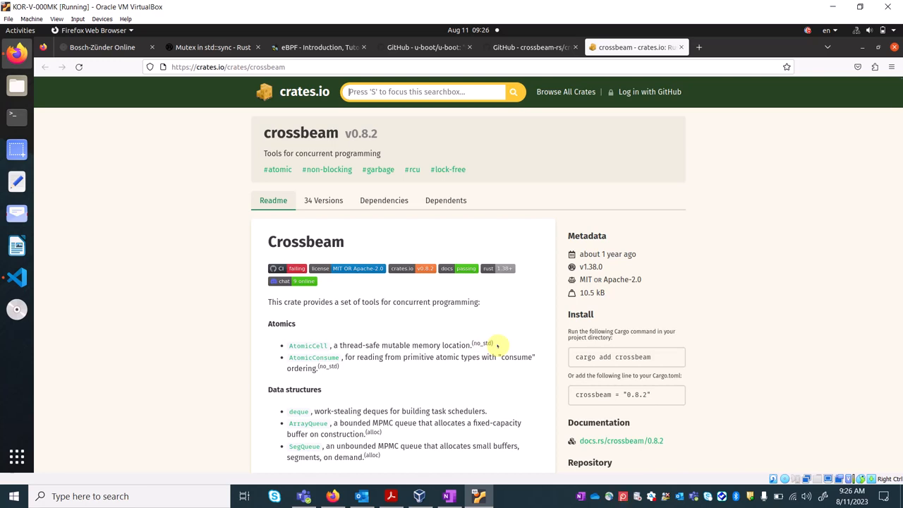
{"action": "mouse_move", "coordinate": [521, 306]}
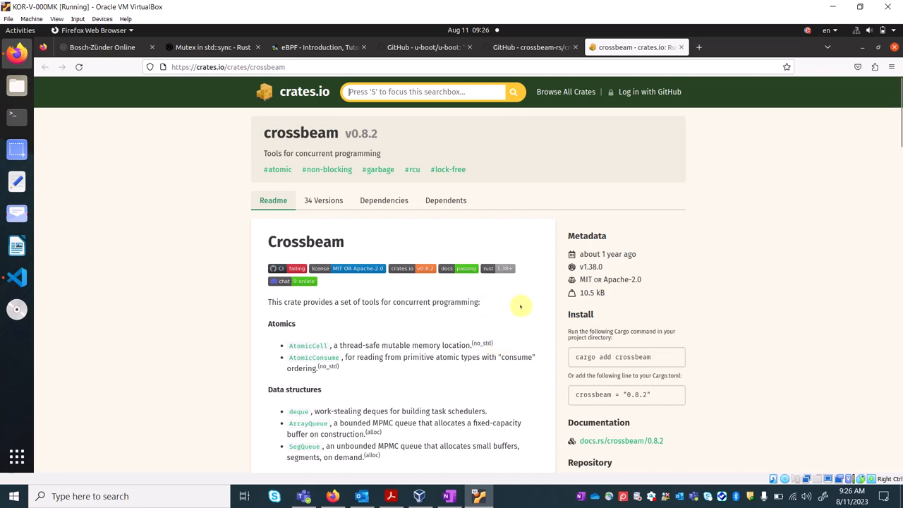
{"action": "mouse_move", "coordinate": [519, 295]}
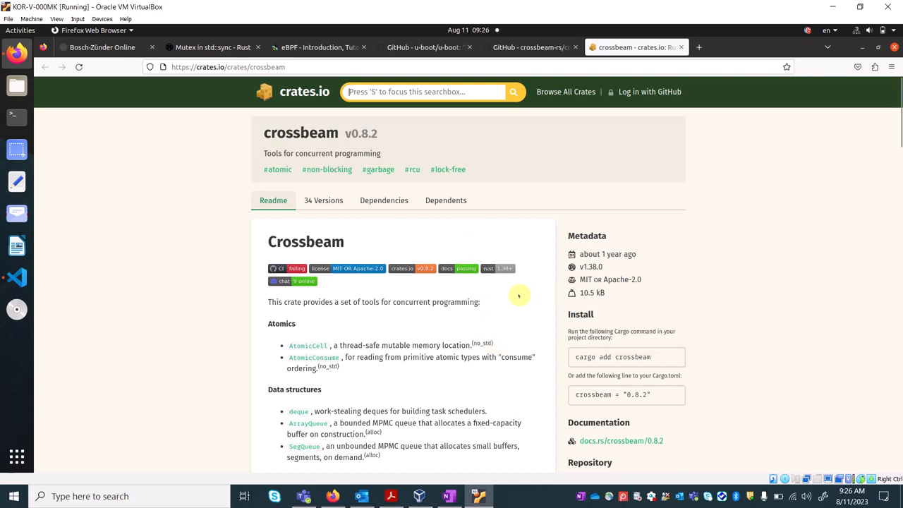
{"action": "mouse_move", "coordinate": [72, 244]}
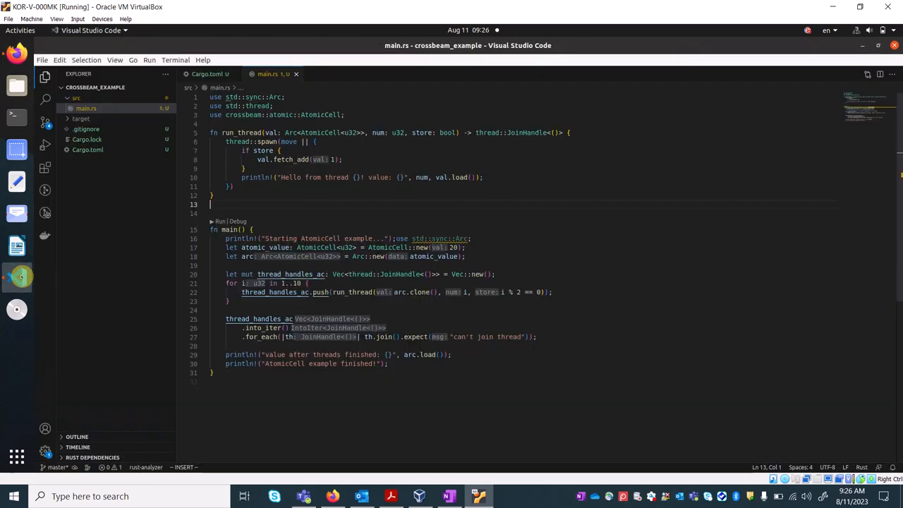
{"action": "mouse_move", "coordinate": [515, 217]}
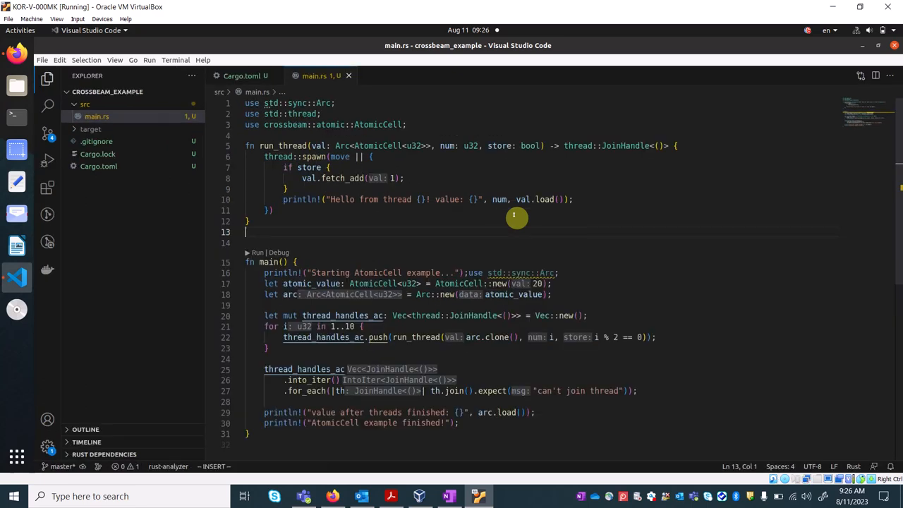
{"action": "mouse_move", "coordinate": [557, 229]}
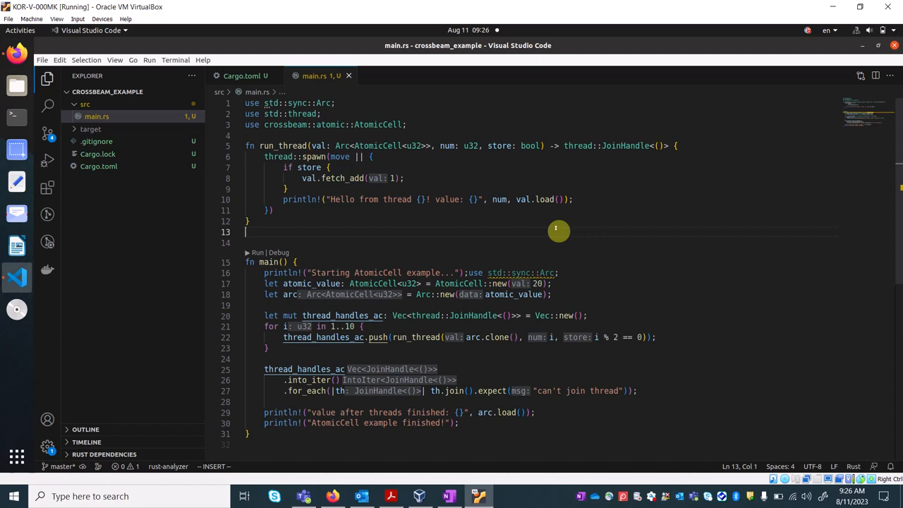
{"action": "mouse_move", "coordinate": [419, 263]}
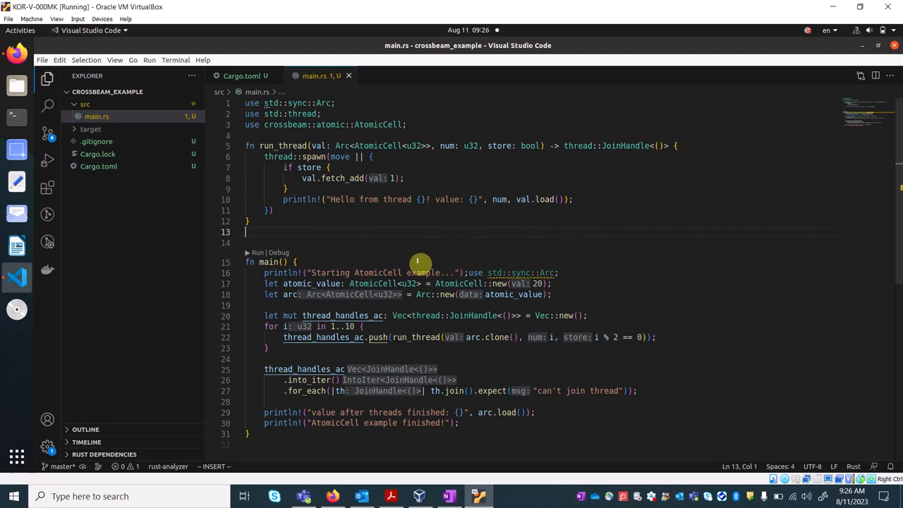
{"action": "mouse_move", "coordinate": [307, 238]}
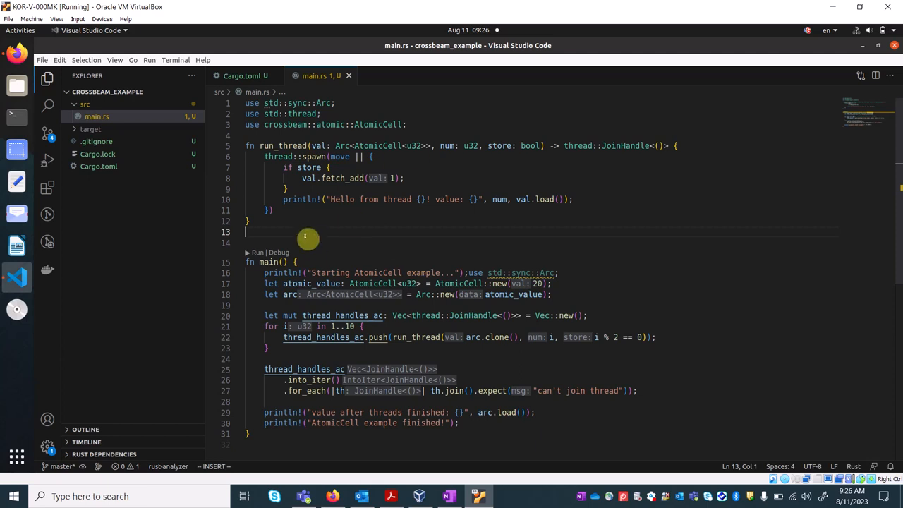
{"action": "mouse_move", "coordinate": [439, 133]}
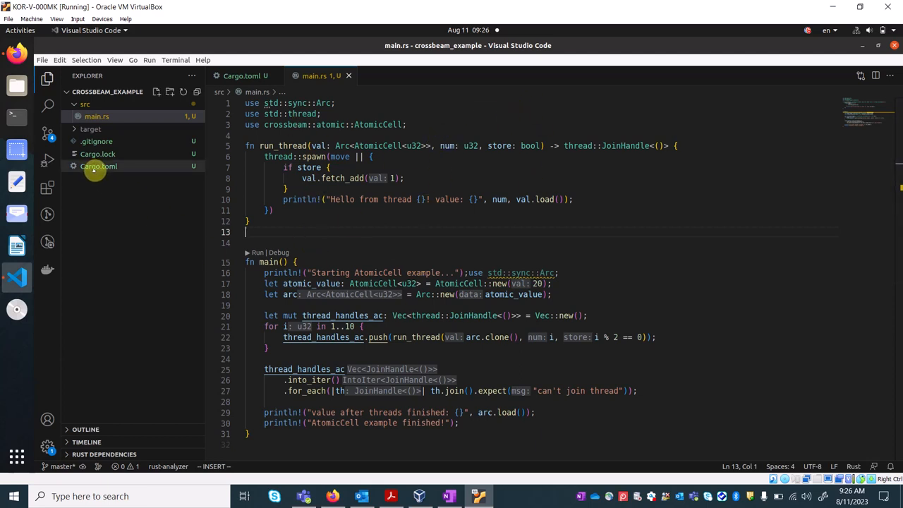
{"action": "left_click", "coordinate": [99, 166]}
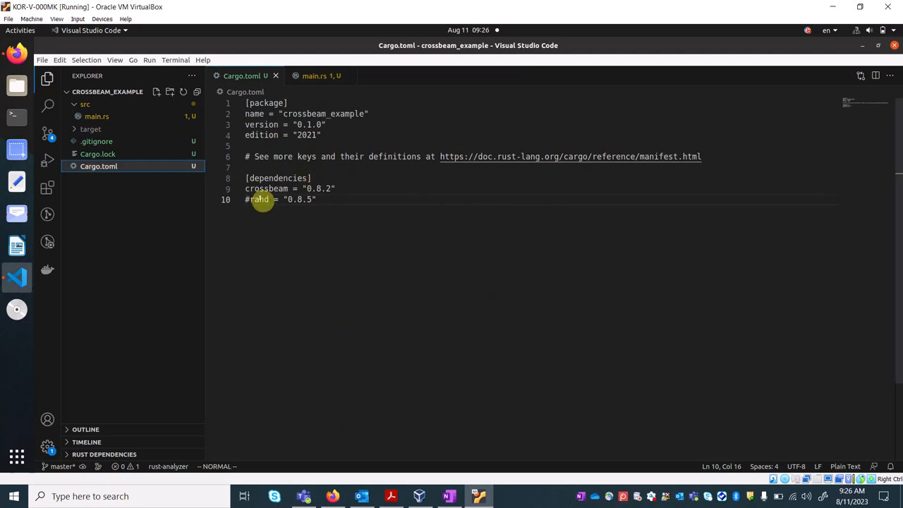
{"action": "left_click", "coordinate": [330, 188]}
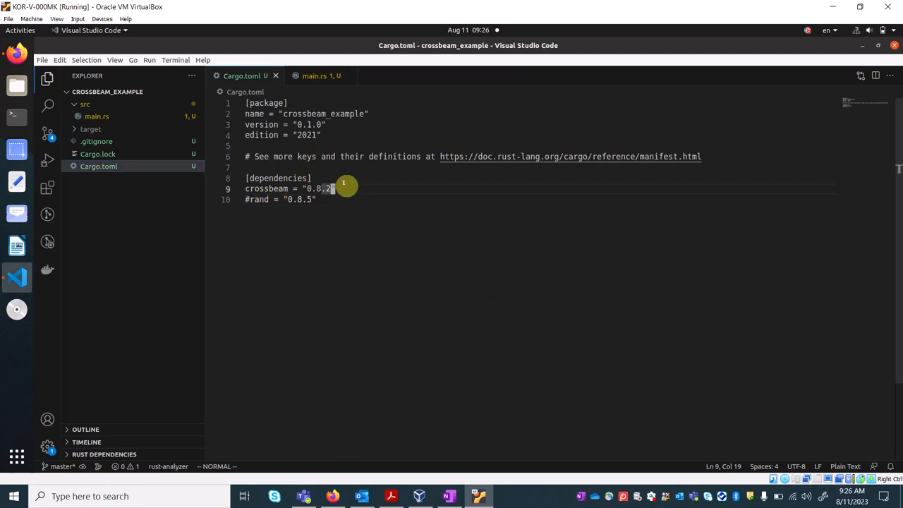
{"action": "mouse_move", "coordinate": [284, 190]}
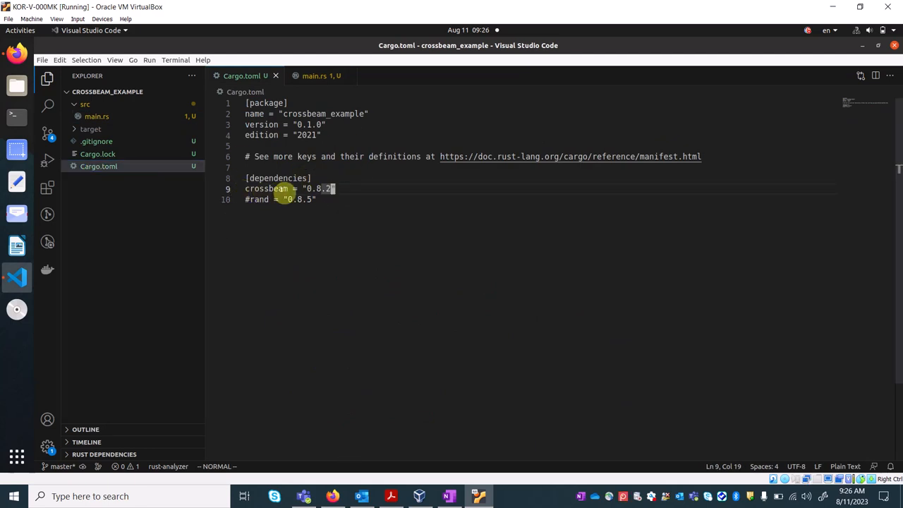
{"action": "mouse_move", "coordinate": [348, 189]}
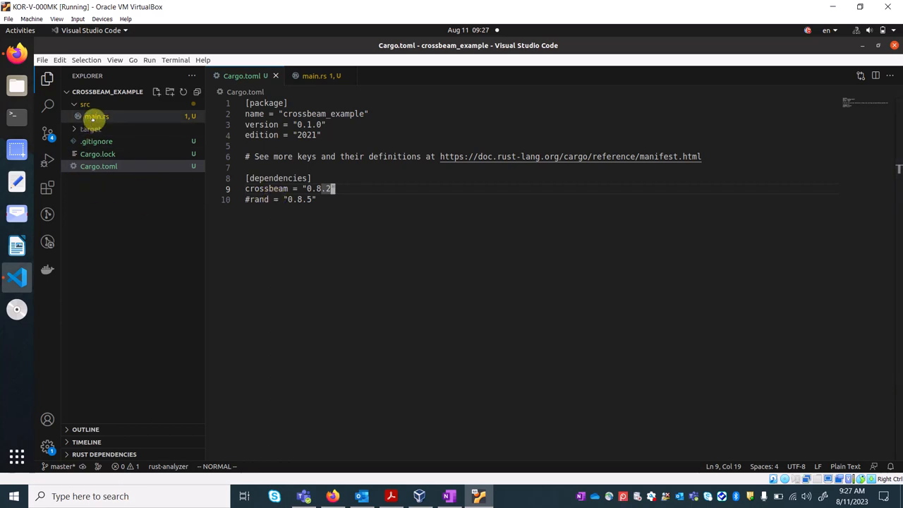
- Switch the editor back to main.rs to view its crossbeam imports
{"action": "left_click", "coordinate": [315, 76]}
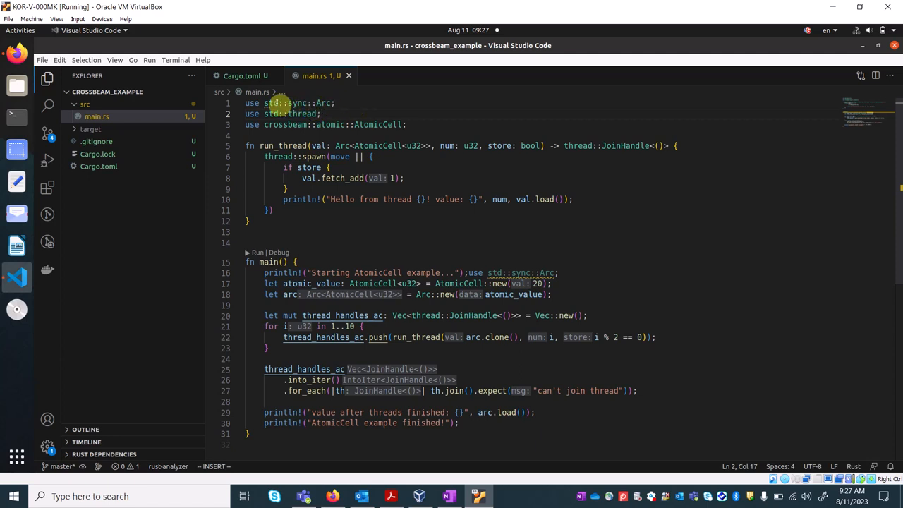
{"action": "mouse_move", "coordinate": [326, 103]}
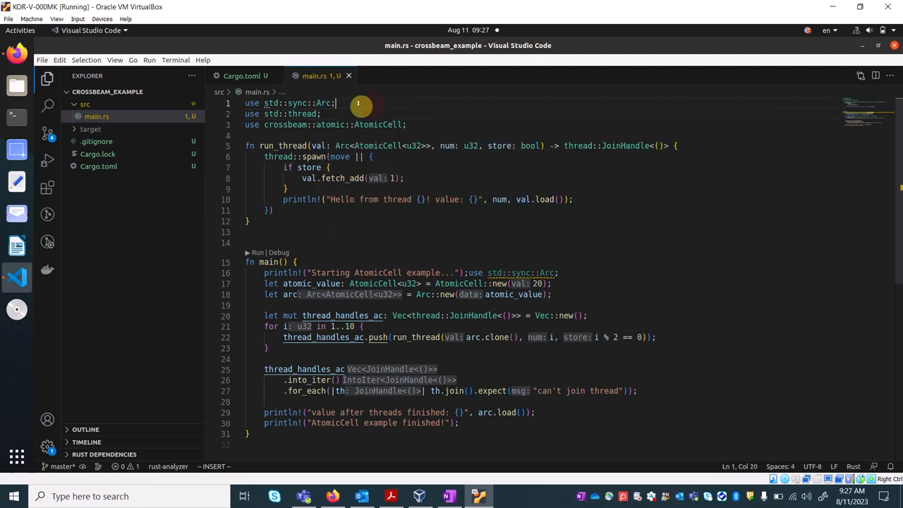
{"action": "mouse_move", "coordinate": [298, 103]}
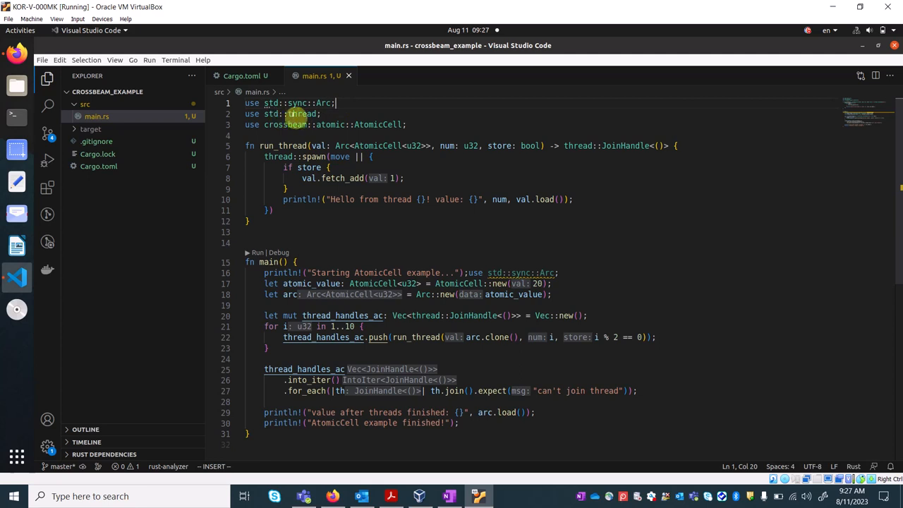
{"action": "mouse_move", "coordinate": [302, 114]}
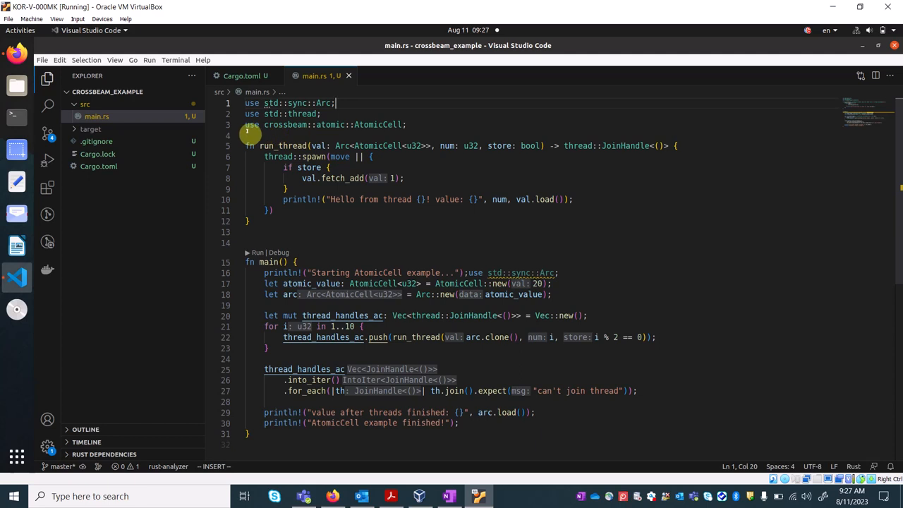
{"action": "mouse_move", "coordinate": [309, 125]}
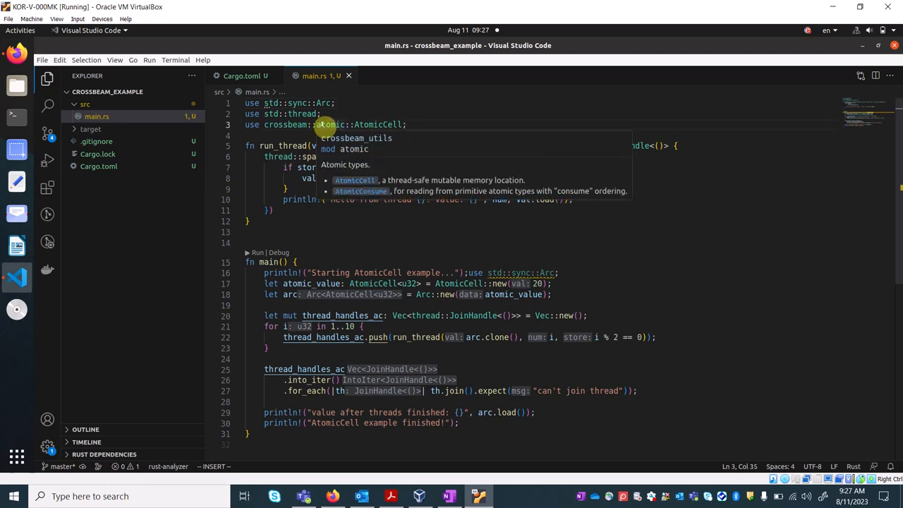
{"action": "mouse_move", "coordinate": [381, 124]}
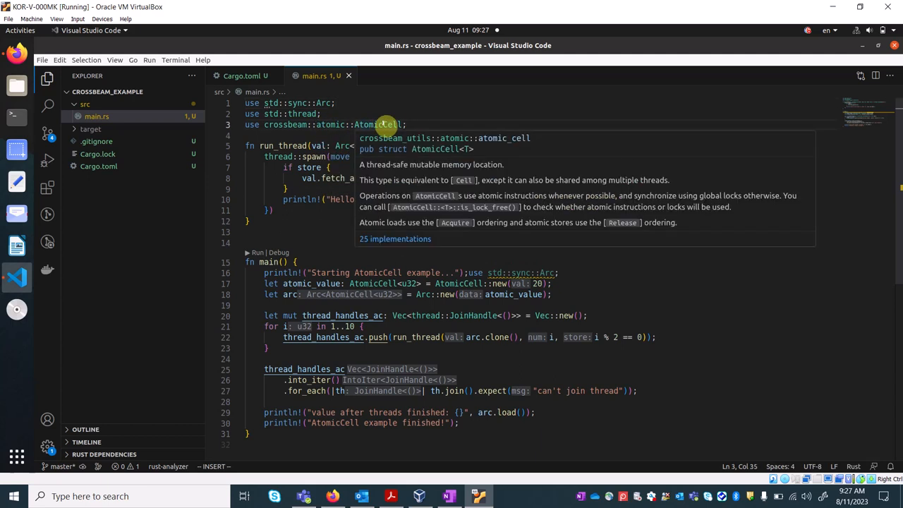
{"action": "mouse_move", "coordinate": [485, 173]}
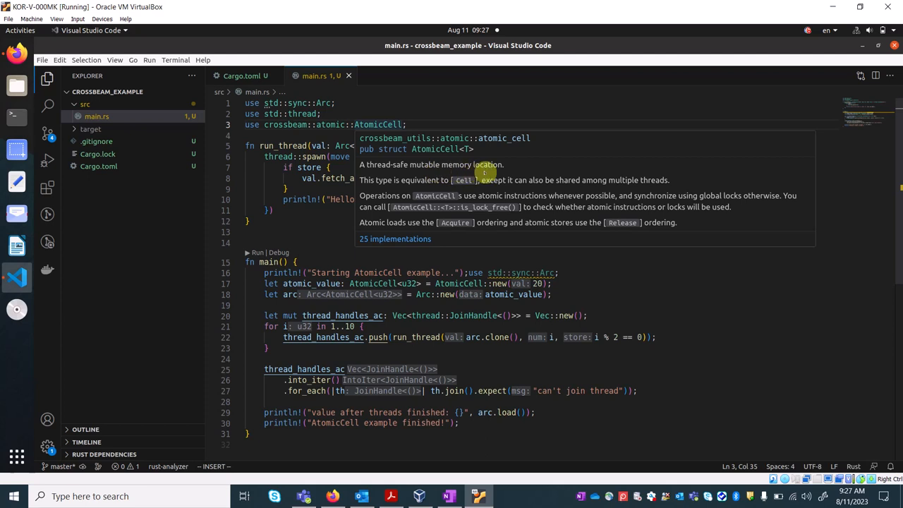
{"action": "mouse_move", "coordinate": [378, 189]}
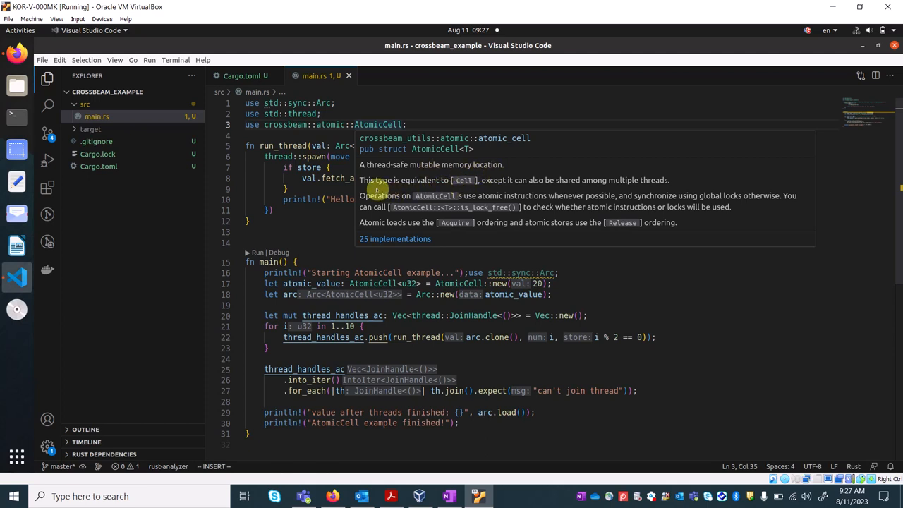
{"action": "mouse_move", "coordinate": [502, 188]}
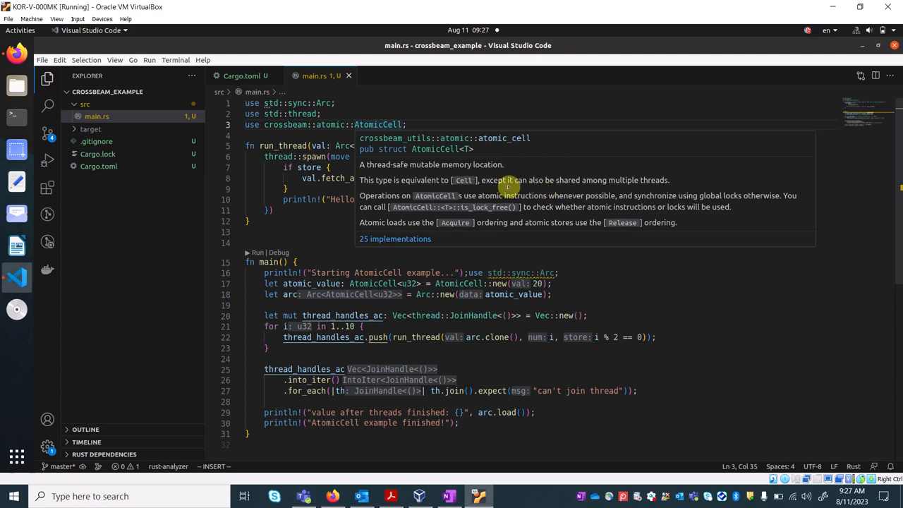
{"action": "mouse_move", "coordinate": [639, 188]}
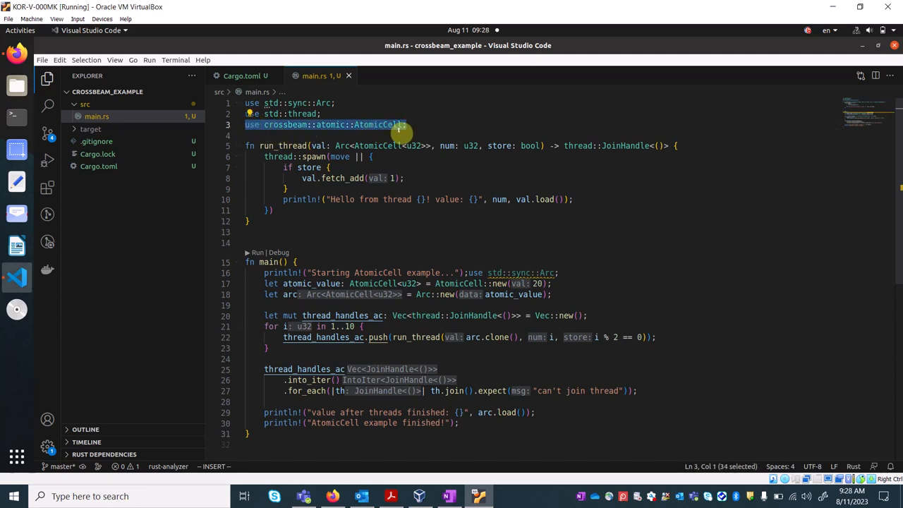
{"action": "left_click", "coordinate": [404, 178]}
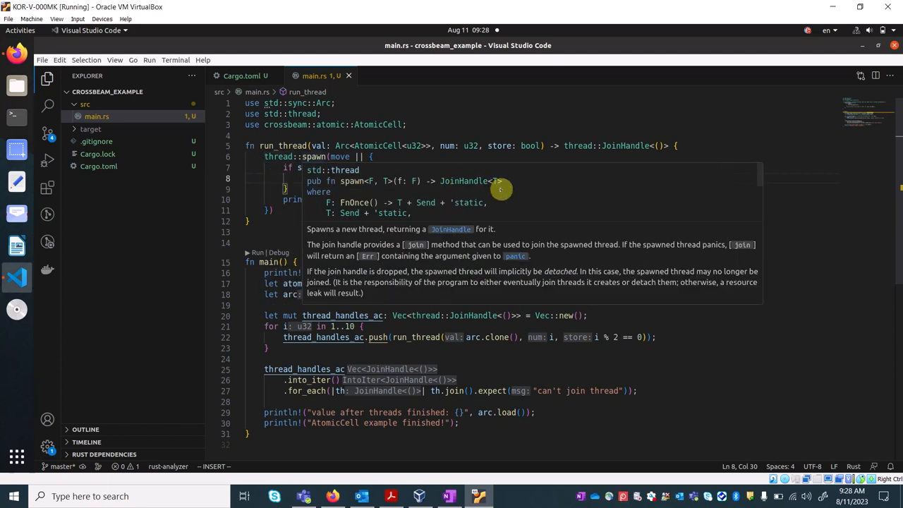
{"action": "mouse_move", "coordinate": [569, 200]}
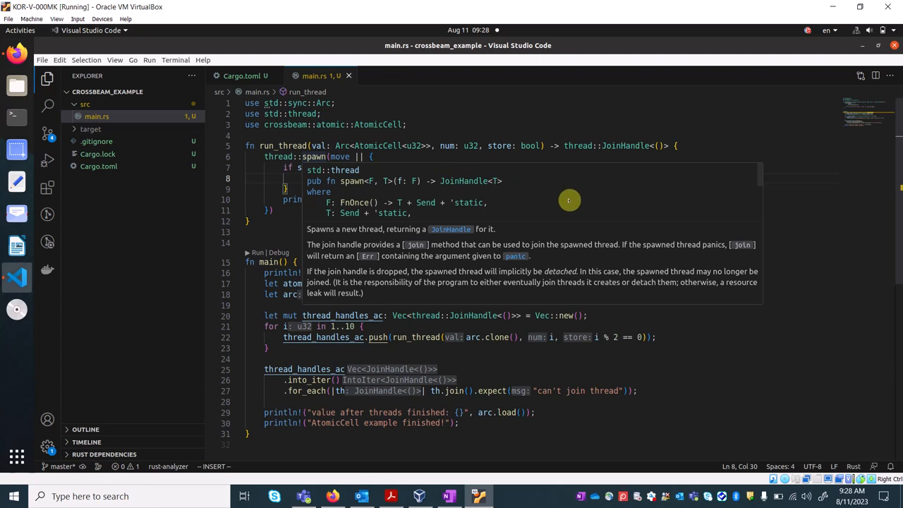
{"action": "mouse_move", "coordinate": [513, 185]}
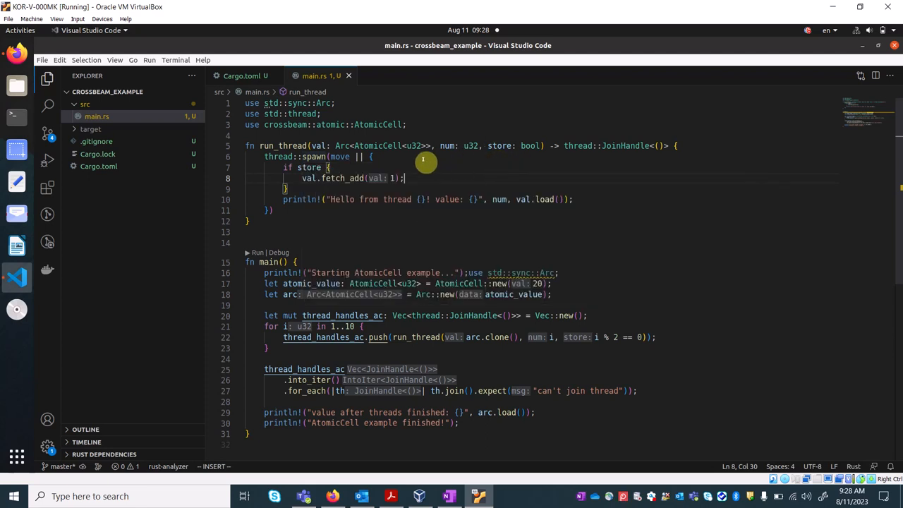
{"action": "mouse_move", "coordinate": [458, 149]}
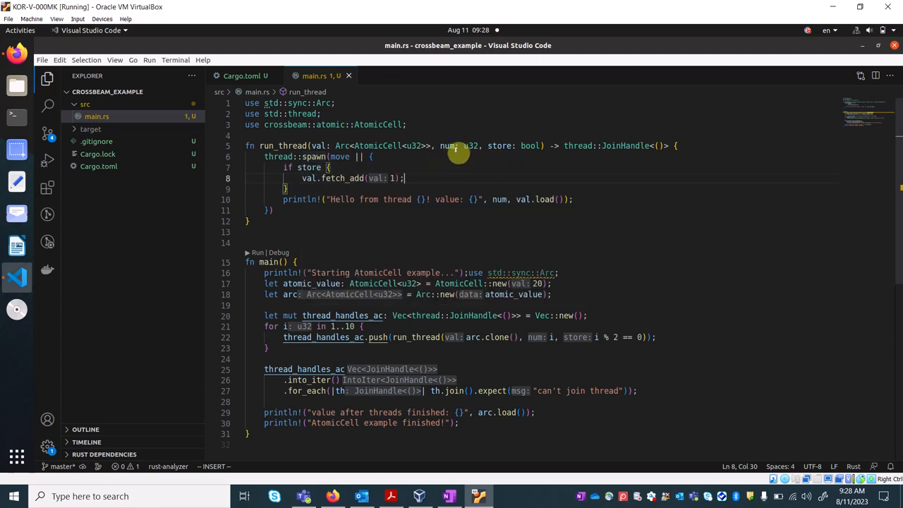
{"action": "mouse_move", "coordinate": [508, 156]}
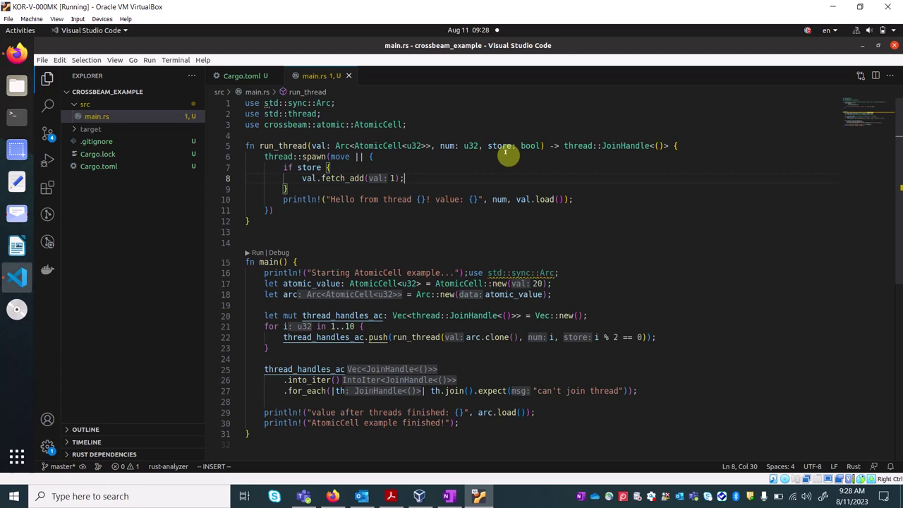
{"action": "mouse_move", "coordinate": [569, 162]}
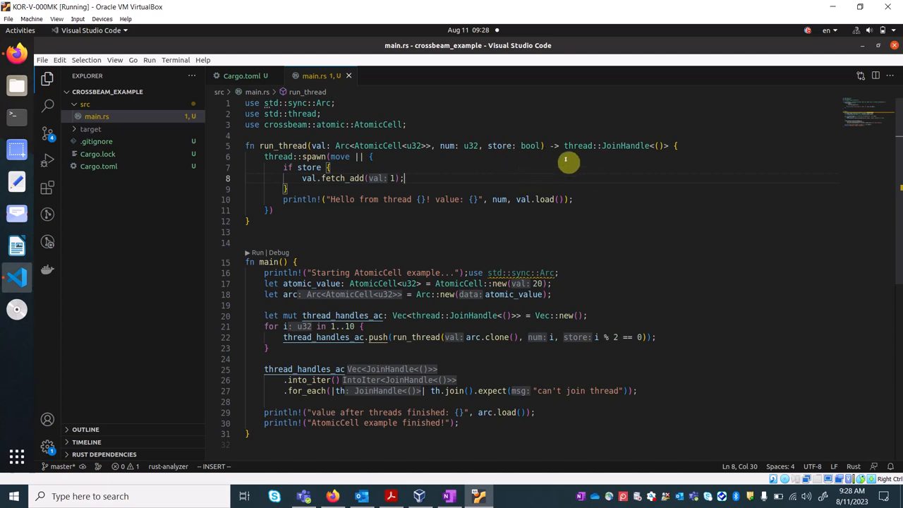
{"action": "mouse_move", "coordinate": [572, 151]}
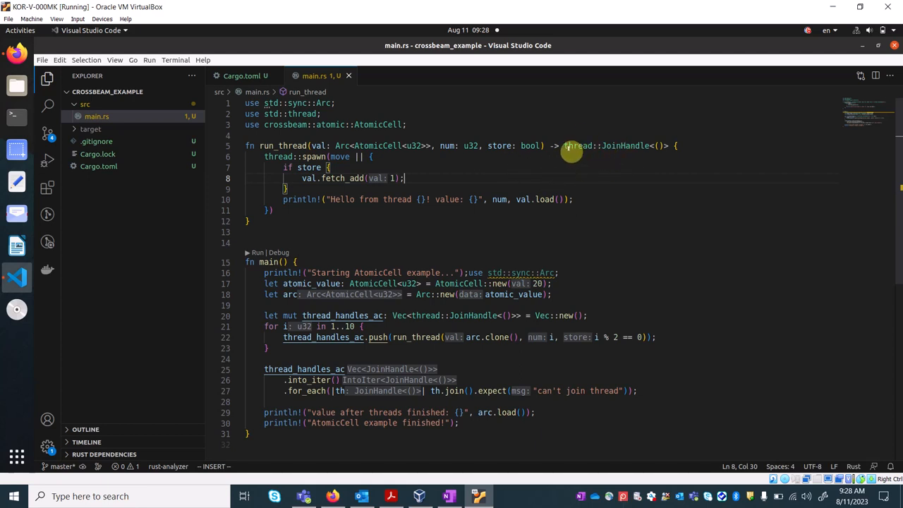
{"action": "mouse_move", "coordinate": [668, 190]}
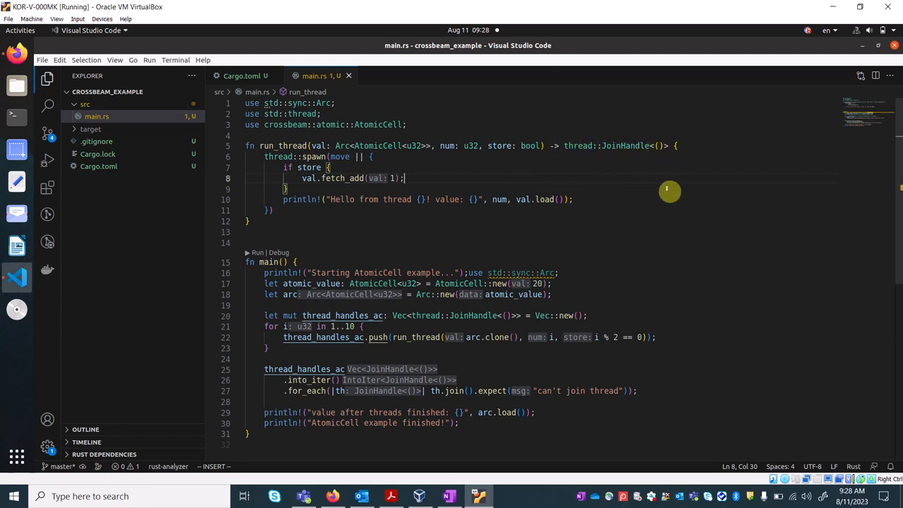
{"action": "mouse_move", "coordinate": [640, 165]}
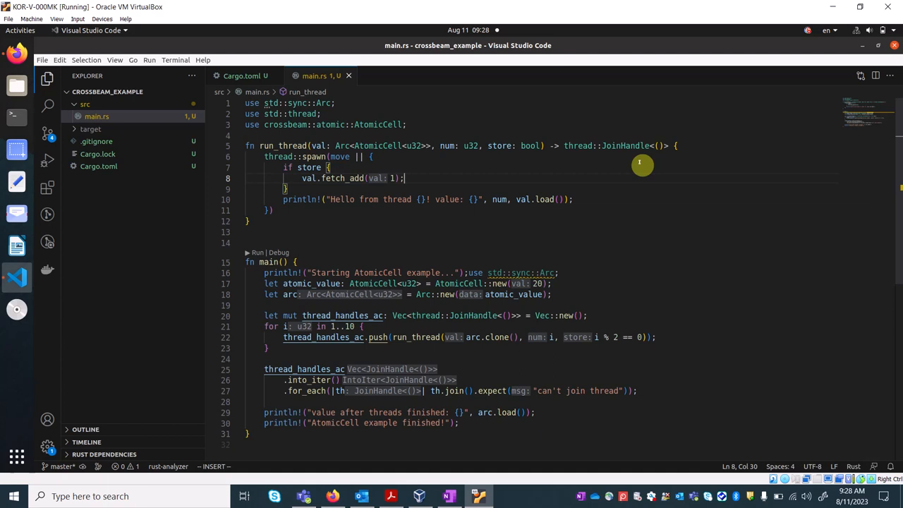
{"action": "mouse_move", "coordinate": [265, 164]}
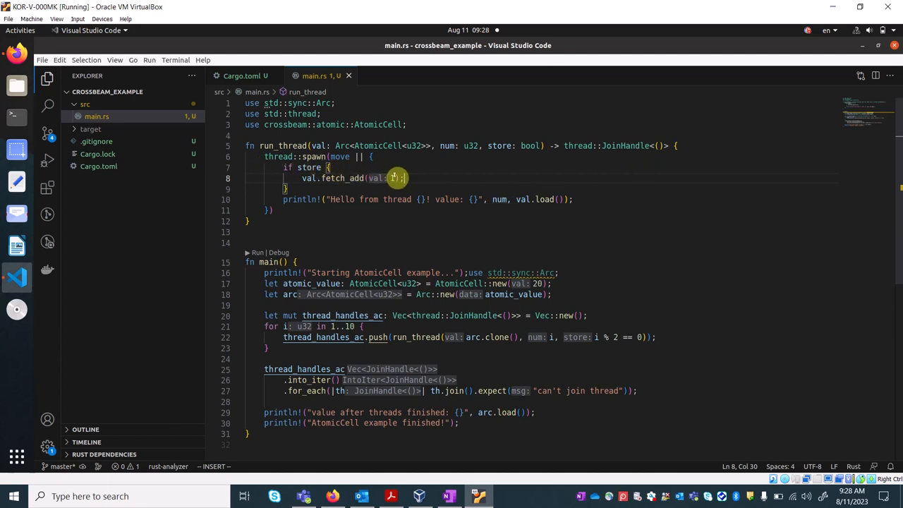
{"action": "mouse_move", "coordinate": [419, 160]}
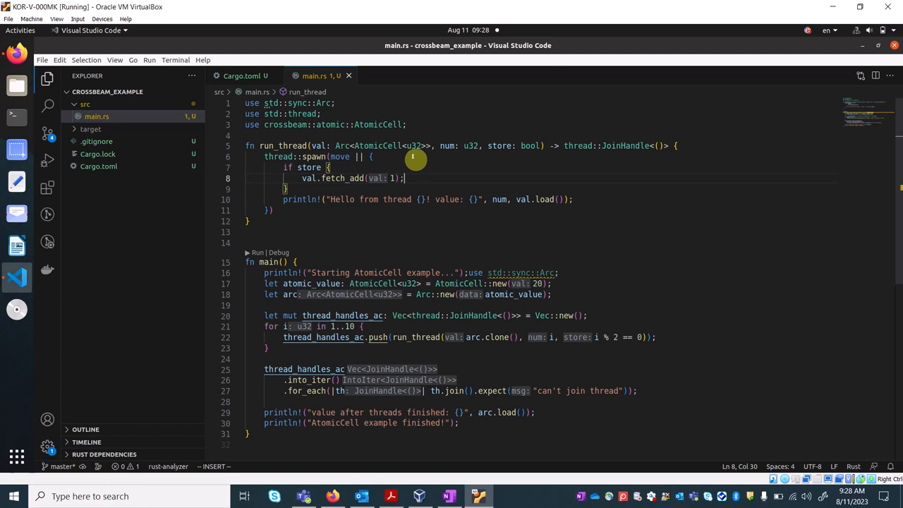
{"action": "mouse_move", "coordinate": [309, 167]}
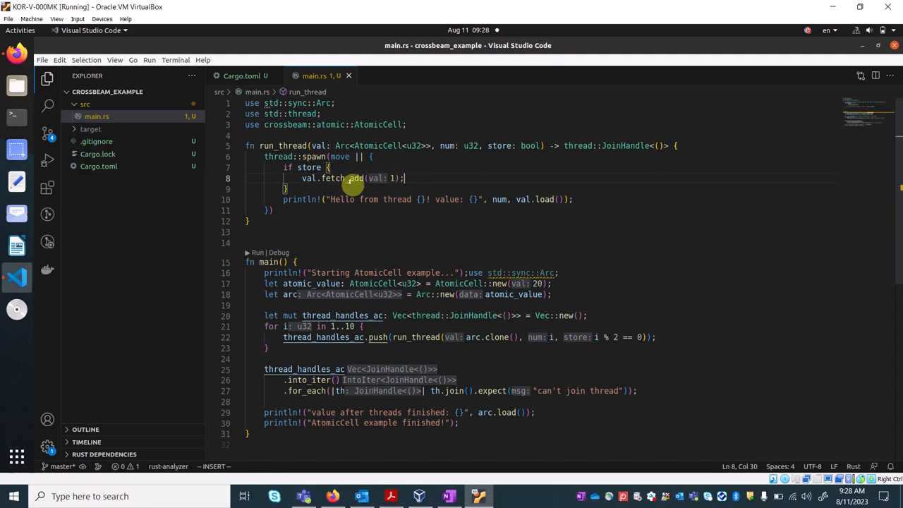
{"action": "mouse_move", "coordinate": [421, 177]}
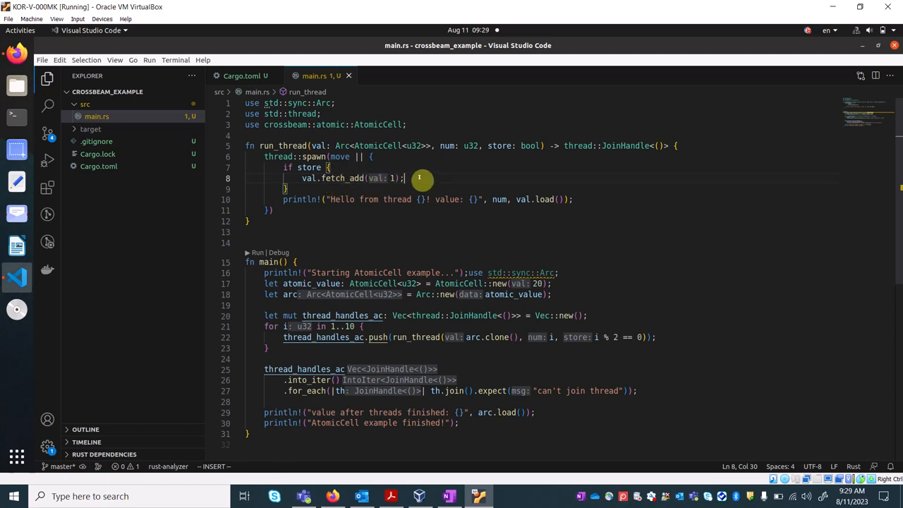
{"action": "mouse_move", "coordinate": [423, 207]}
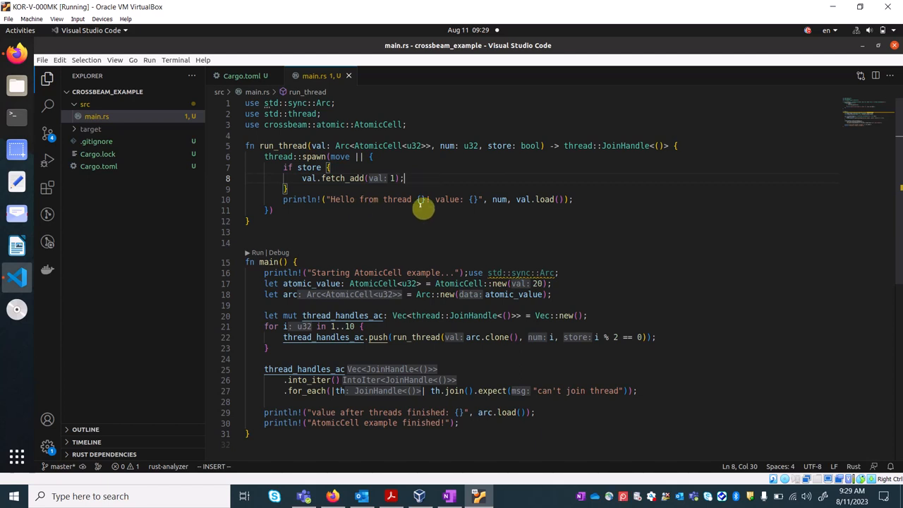
{"action": "mouse_move", "coordinate": [545, 209]}
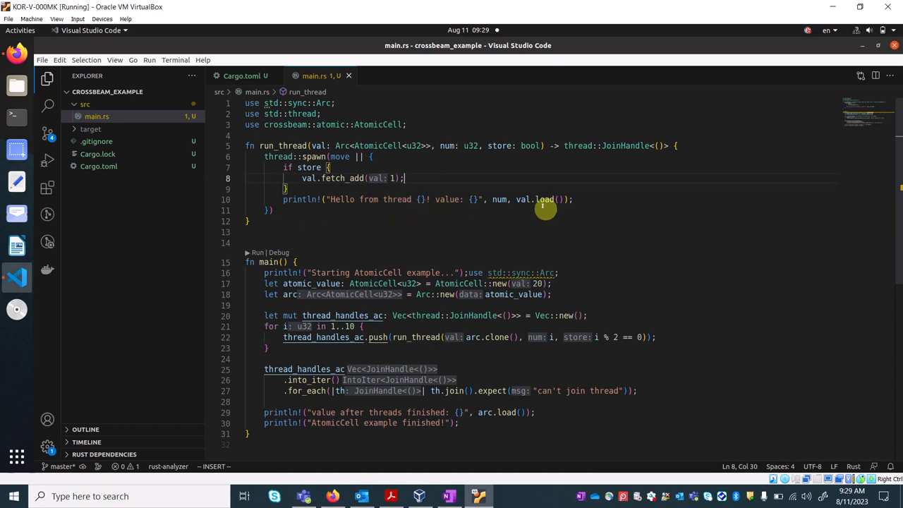
{"action": "mouse_move", "coordinate": [349, 211]}
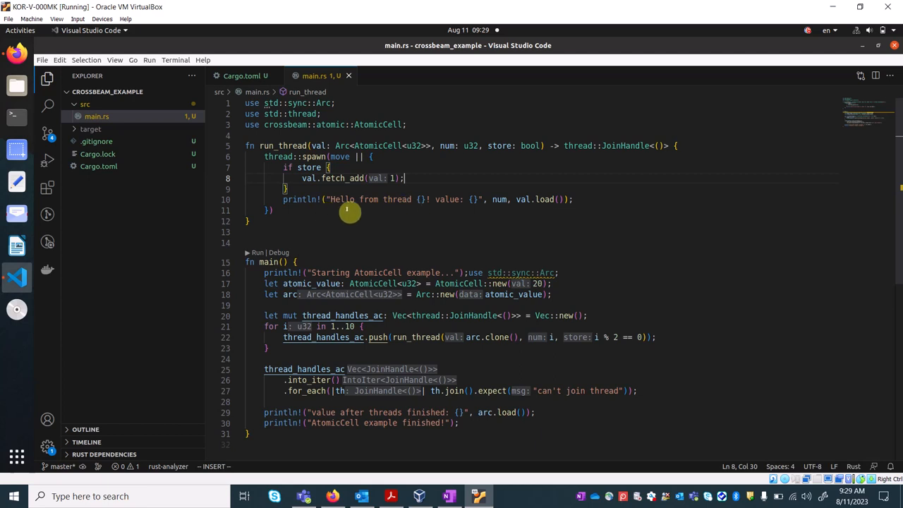
{"action": "mouse_move", "coordinate": [587, 200]}
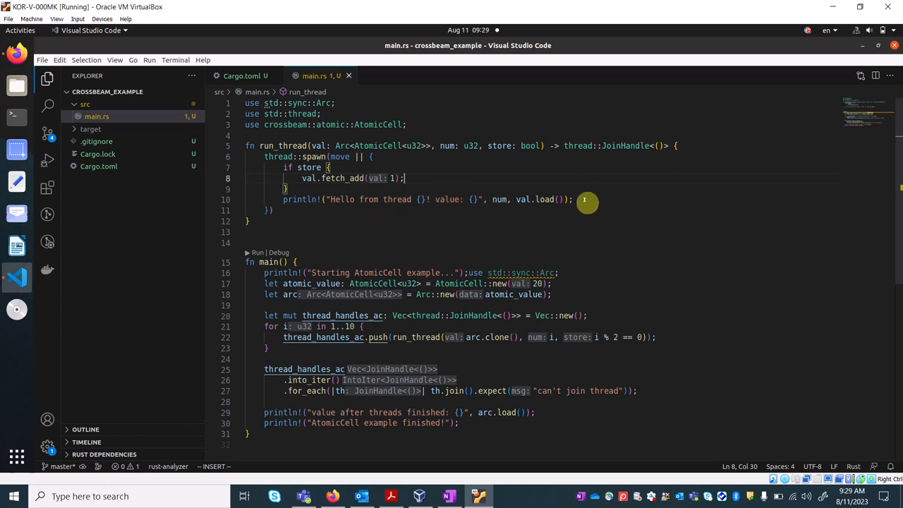
{"action": "mouse_move", "coordinate": [313, 232]}
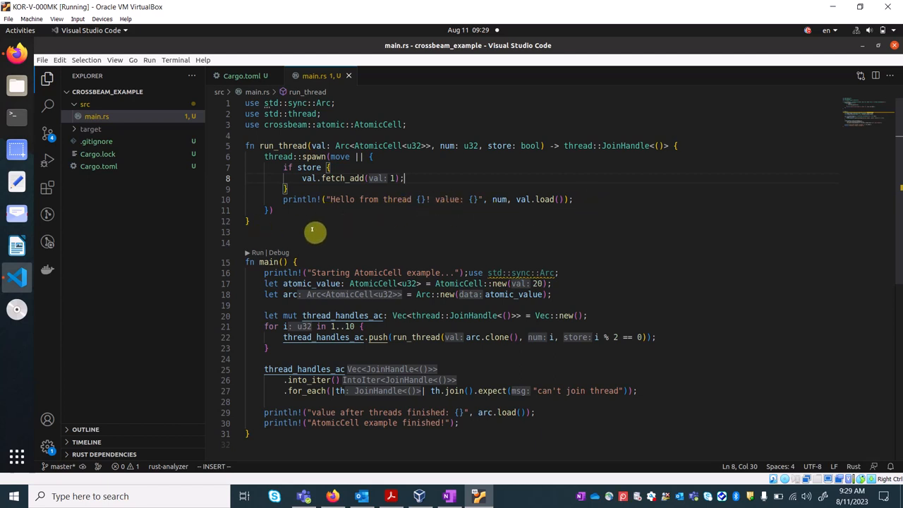
{"action": "mouse_move", "coordinate": [258, 229]}
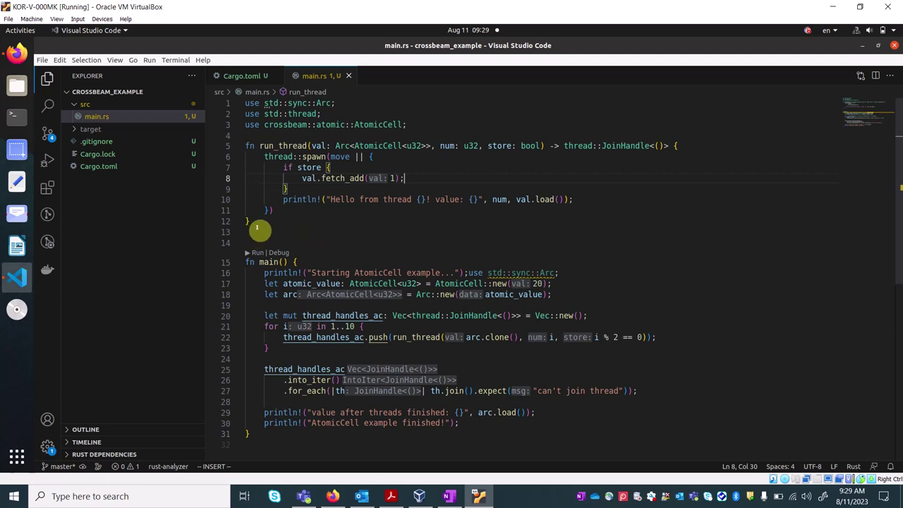
{"action": "mouse_move", "coordinate": [293, 240]}
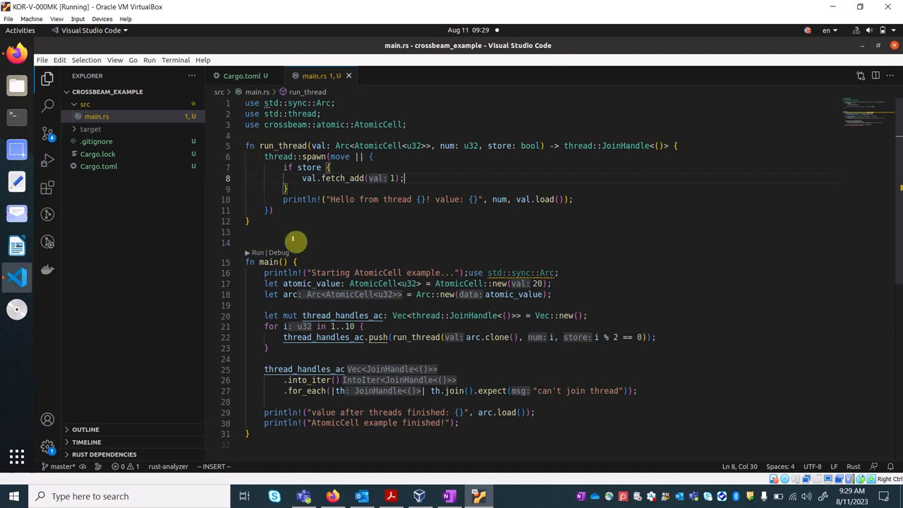
- Move past run_thread to main's AtomicCell::new(20) and Arc::new setup lines
{"action": "scroll", "scroll_direction": "down", "scroll_amount": 3}
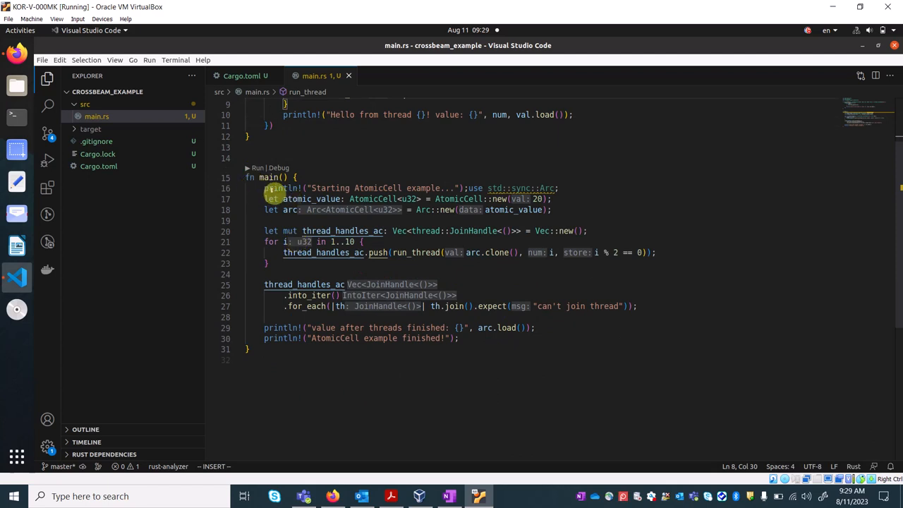
{"action": "mouse_move", "coordinate": [277, 187]}
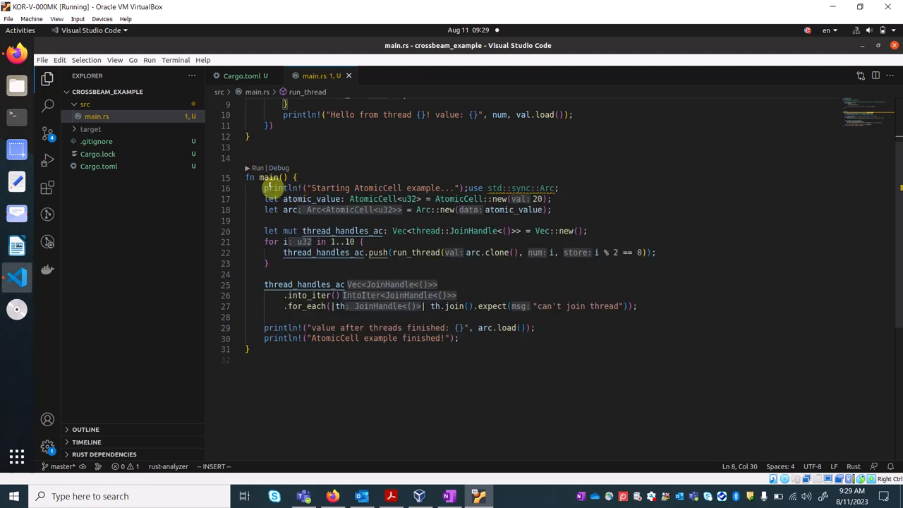
{"action": "mouse_move", "coordinate": [609, 174]}
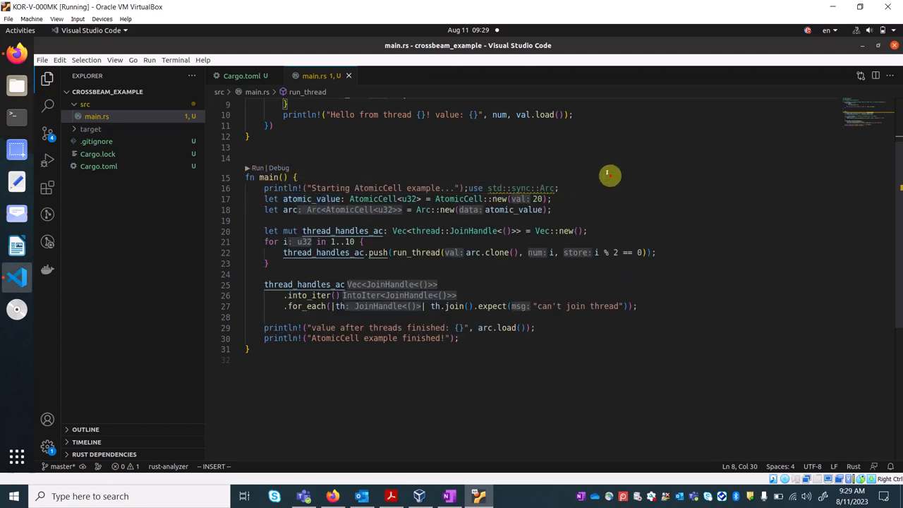
{"action": "left_click", "coordinate": [444, 187]}
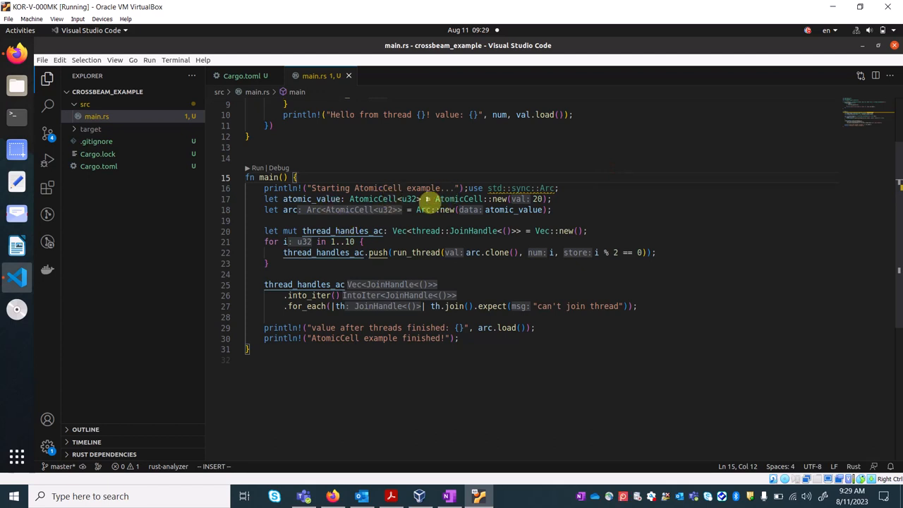
{"action": "left_click", "coordinate": [552, 210]}
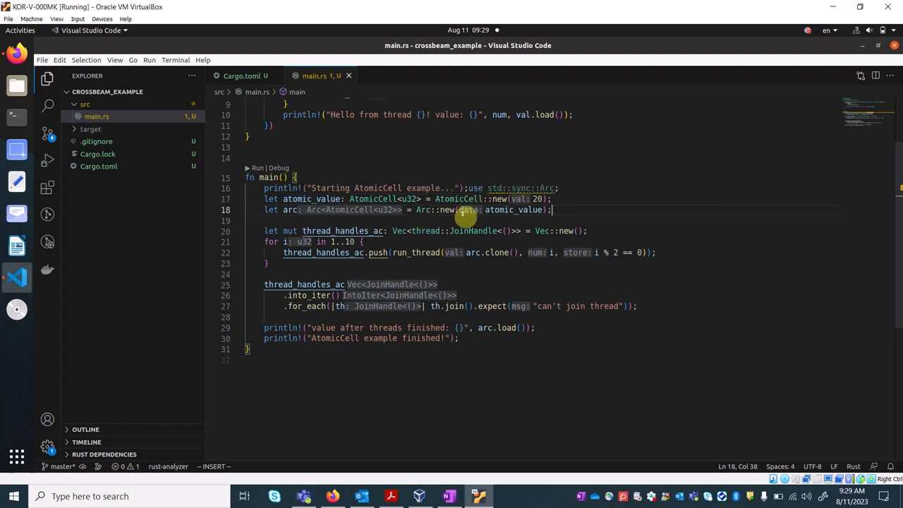
{"action": "mouse_move", "coordinate": [498, 198]}
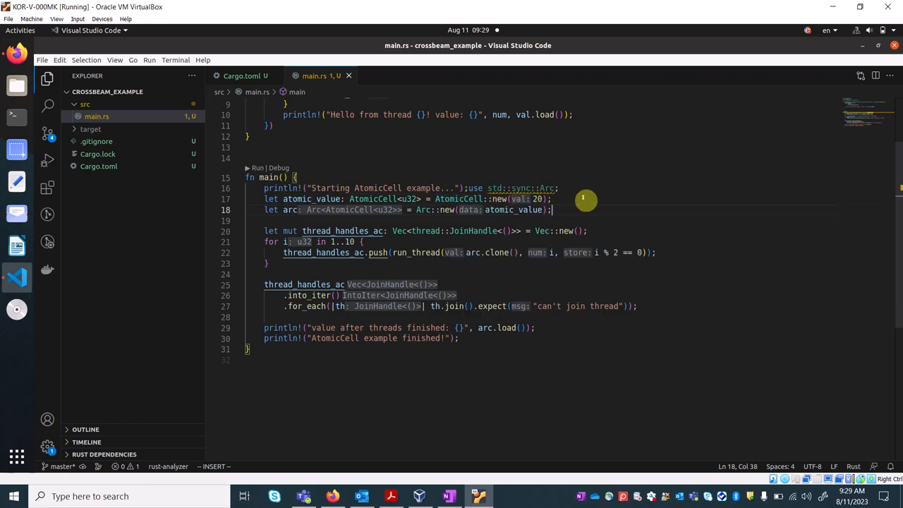
{"action": "mouse_move", "coordinate": [529, 209]}
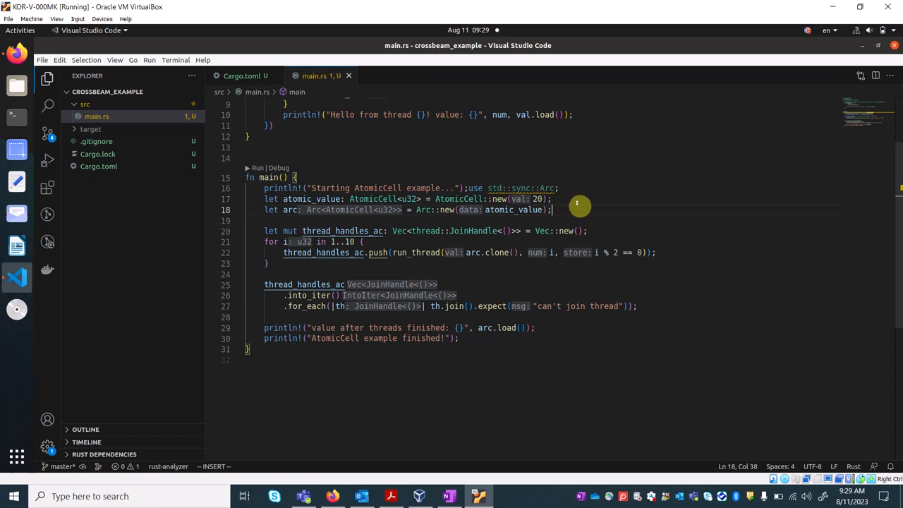
{"action": "mouse_move", "coordinate": [275, 219]}
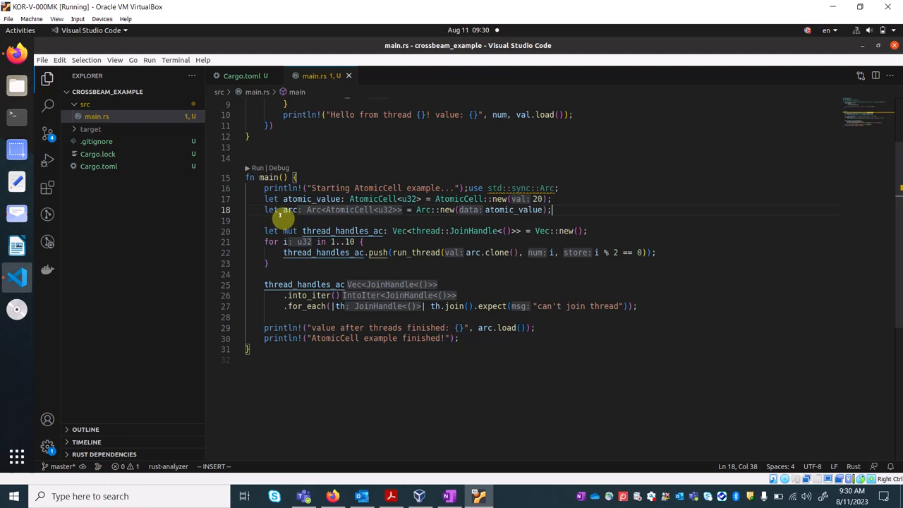
{"action": "mouse_move", "coordinate": [288, 213]}
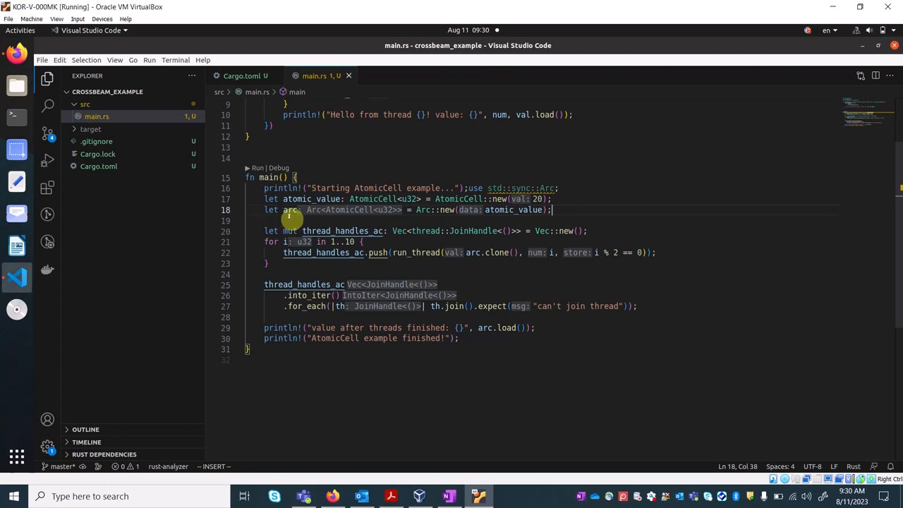
{"action": "mouse_move", "coordinate": [455, 219]}
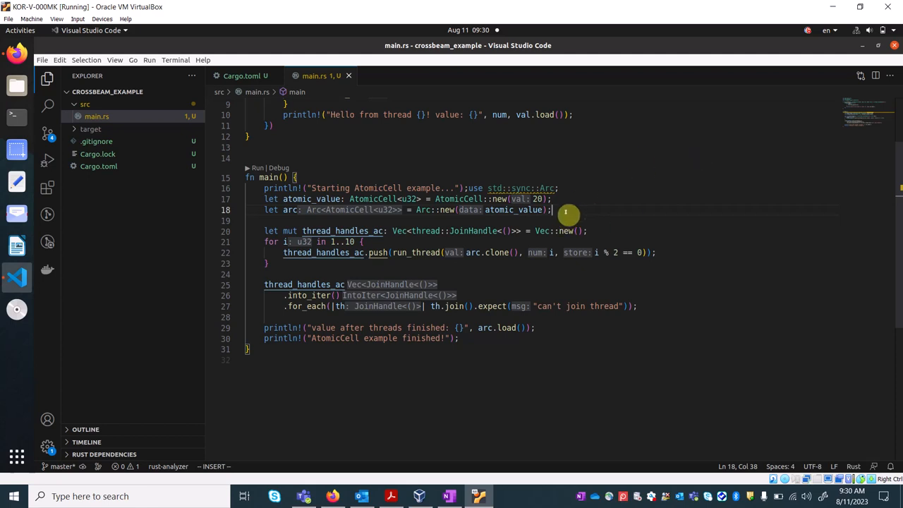
{"action": "mouse_move", "coordinate": [429, 216]}
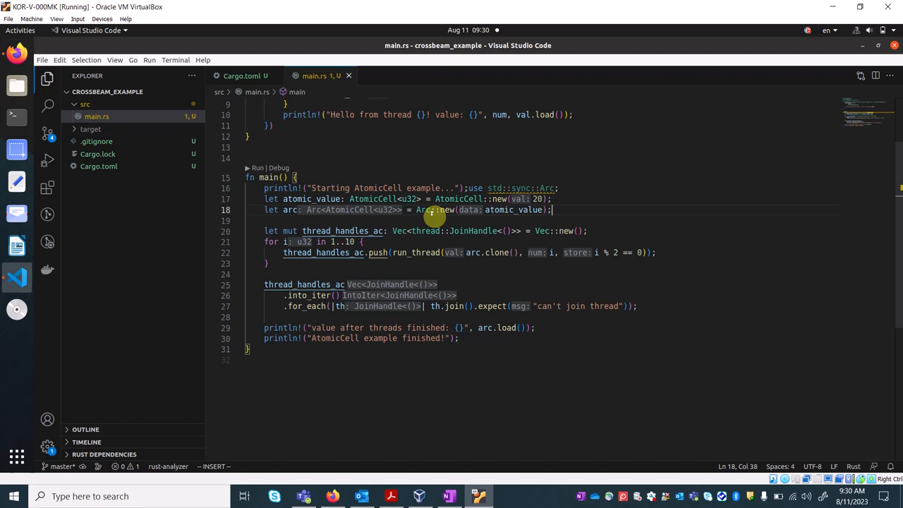
{"action": "mouse_move", "coordinate": [463, 223]}
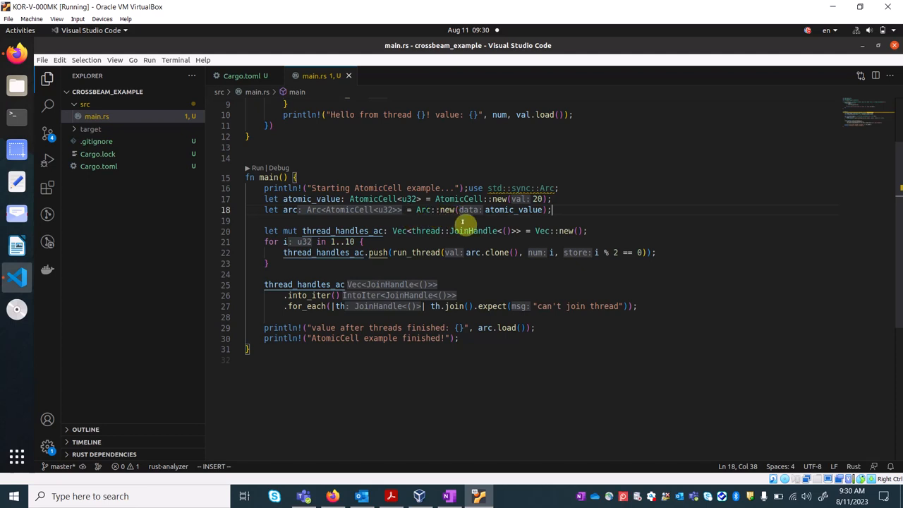
{"action": "mouse_move", "coordinate": [501, 211]}
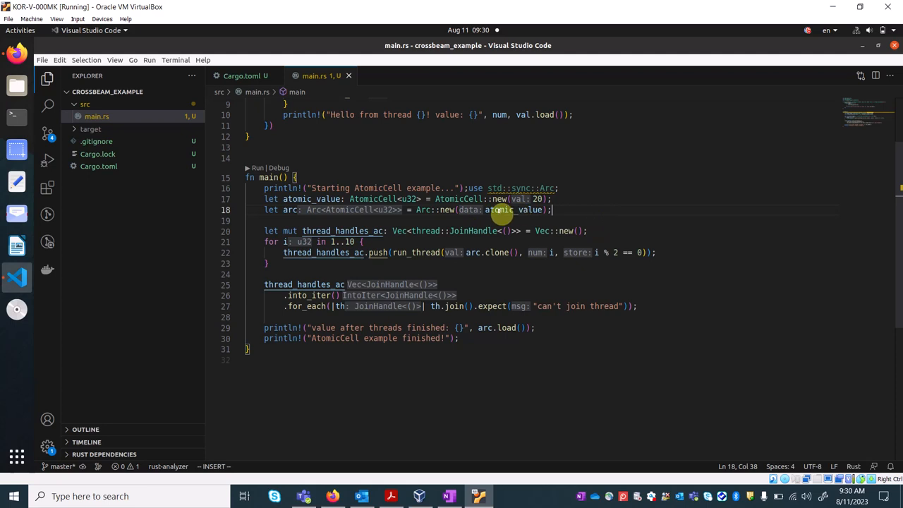
{"action": "mouse_move", "coordinate": [515, 209]}
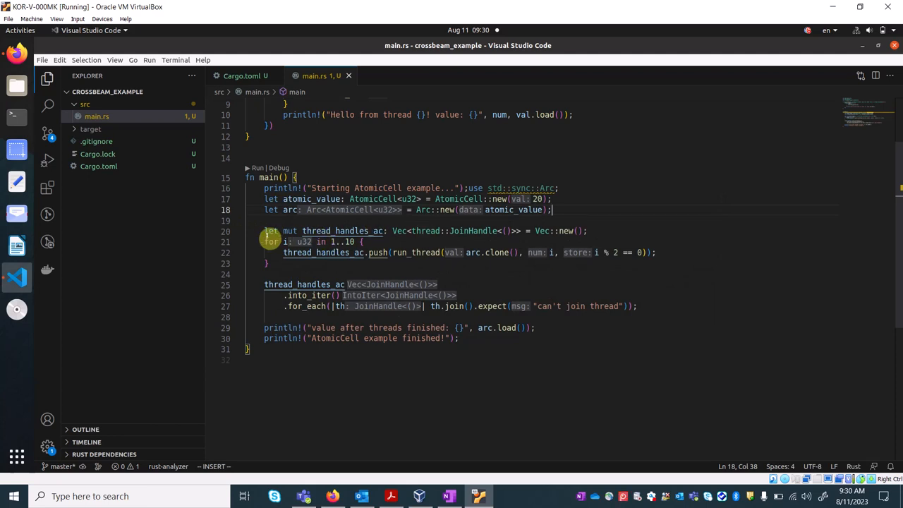
{"action": "mouse_move", "coordinate": [342, 230]}
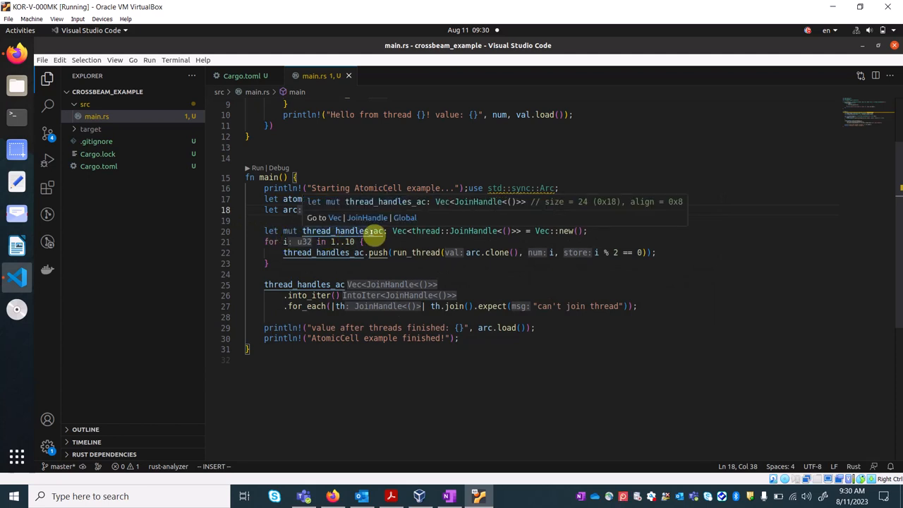
{"action": "mouse_move", "coordinate": [395, 231]}
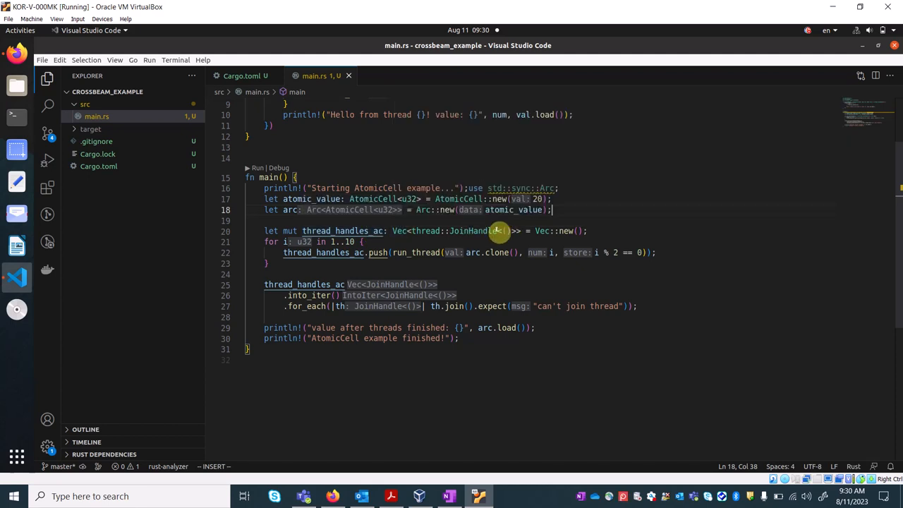
{"action": "mouse_move", "coordinate": [594, 244]}
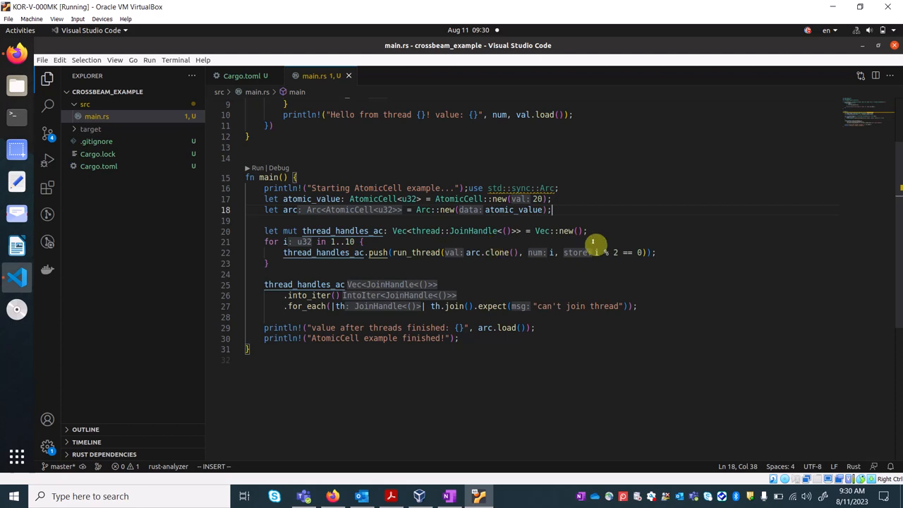
{"action": "mouse_move", "coordinate": [487, 233]}
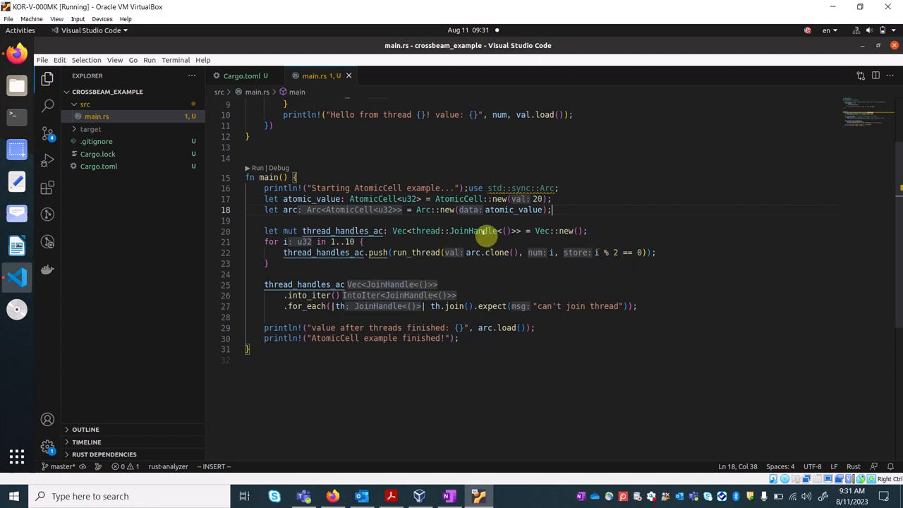
{"action": "mouse_move", "coordinate": [494, 242]}
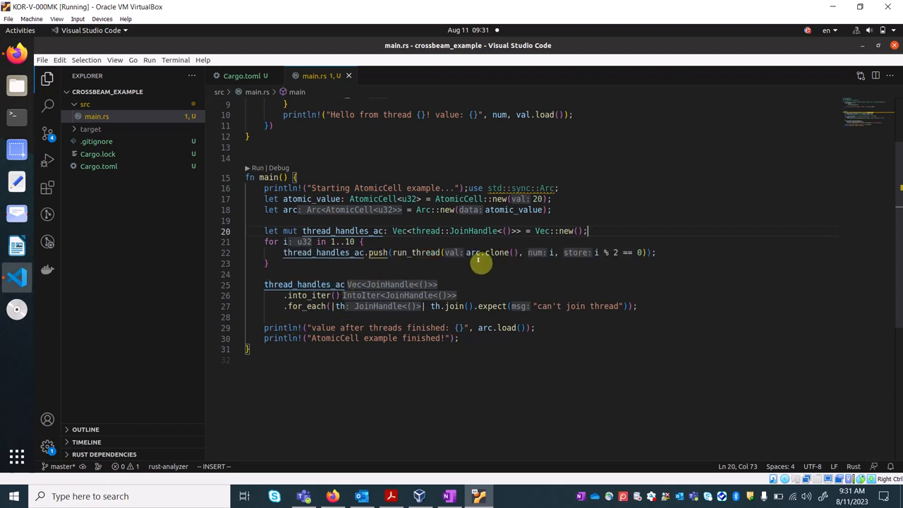
{"action": "mouse_move", "coordinate": [456, 277]}
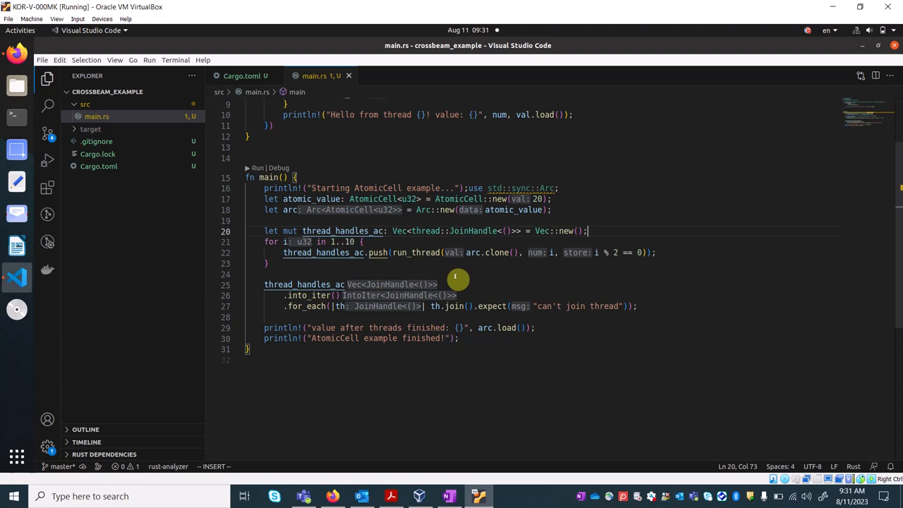
{"action": "mouse_move", "coordinate": [491, 269]}
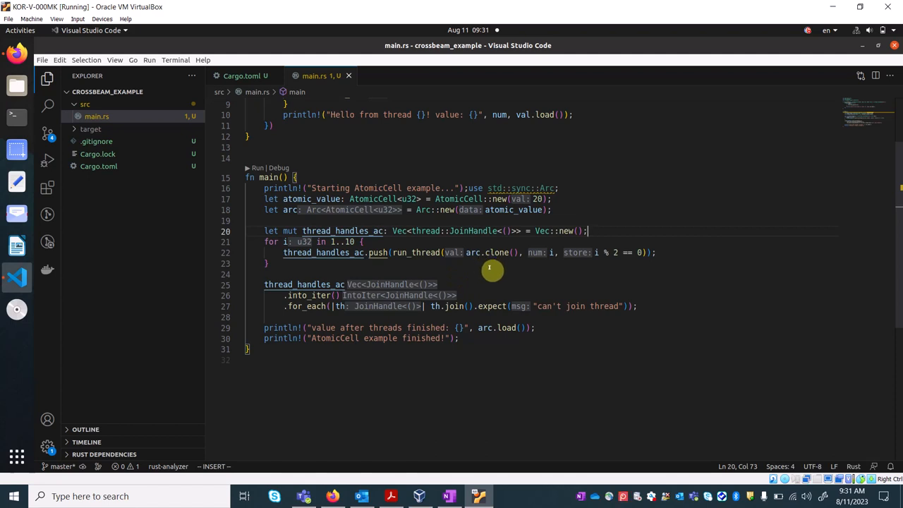
{"action": "mouse_move", "coordinate": [437, 339]}
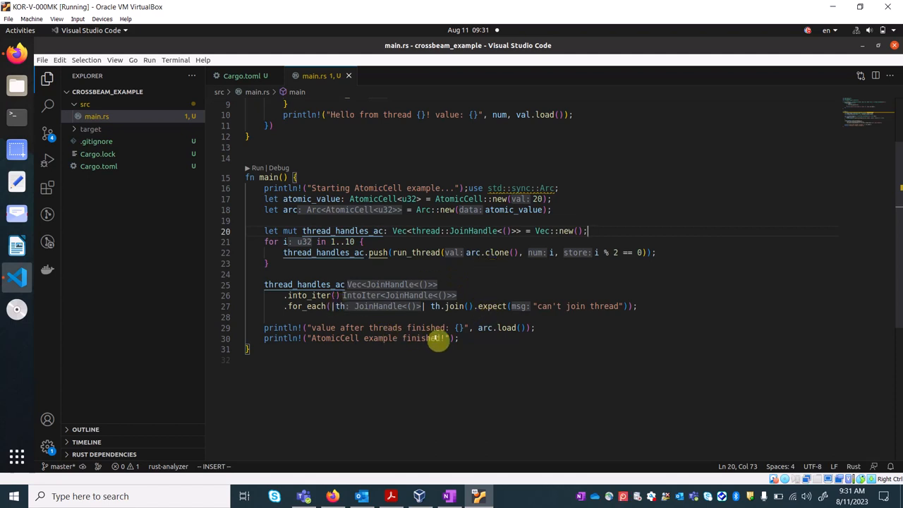
{"action": "mouse_move", "coordinate": [487, 289]}
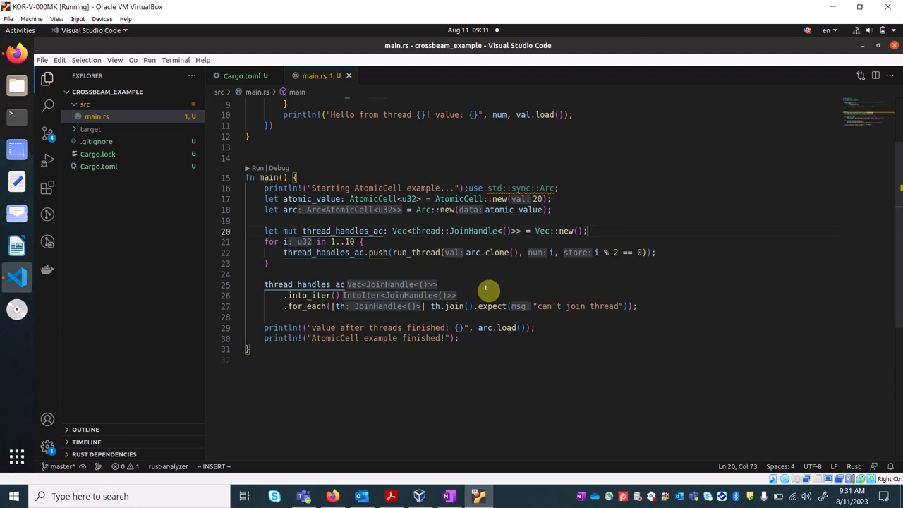
{"action": "mouse_move", "coordinate": [487, 327]}
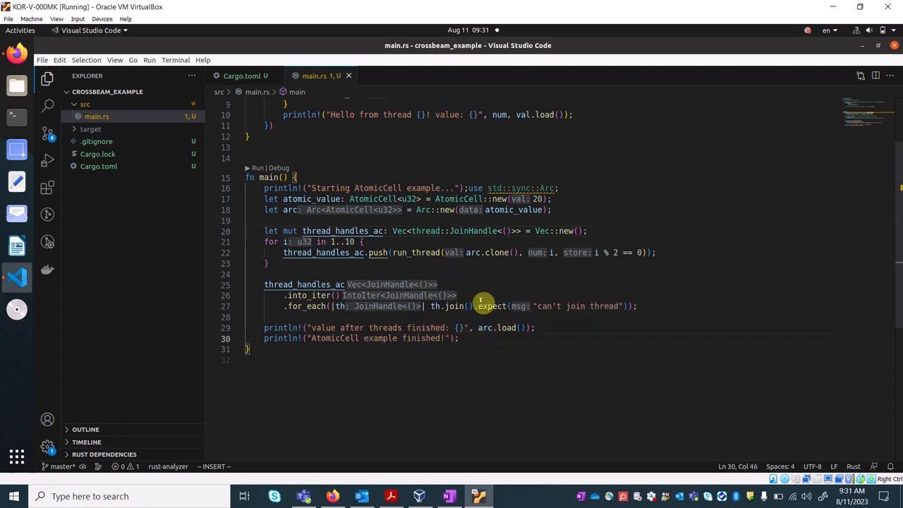
{"action": "mouse_move", "coordinate": [529, 329]}
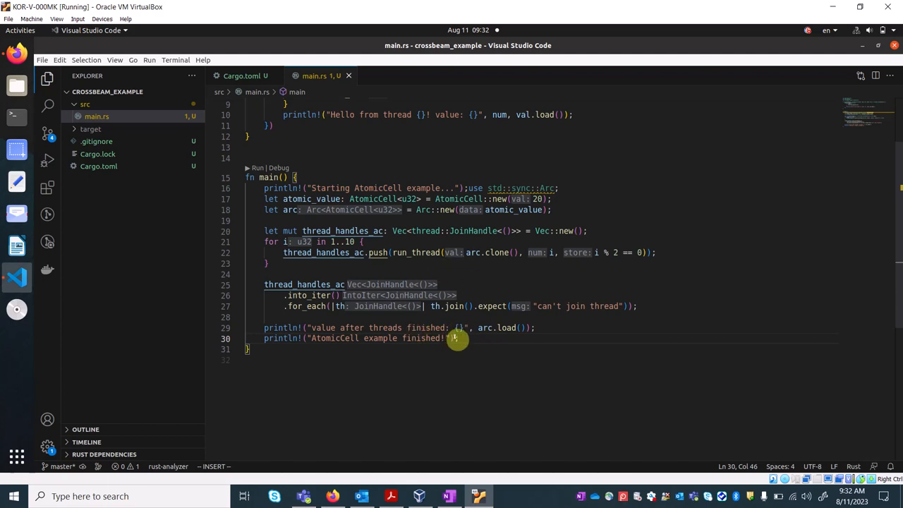
{"action": "mouse_move", "coordinate": [469, 339]}
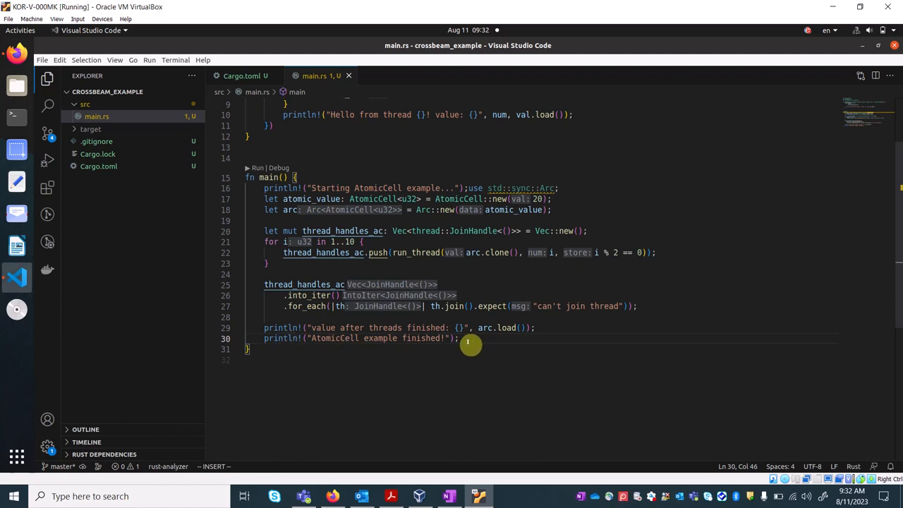
{"action": "mouse_move", "coordinate": [381, 267]}
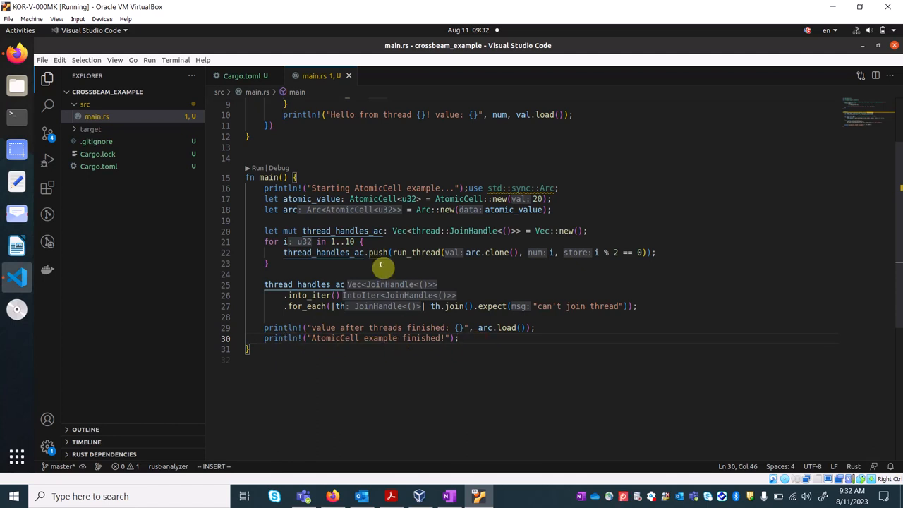
- Scroll main.rs back to the top to show the use statements and run_thread
{"action": "scroll", "scroll_direction": "up", "scroll_amount": 3}
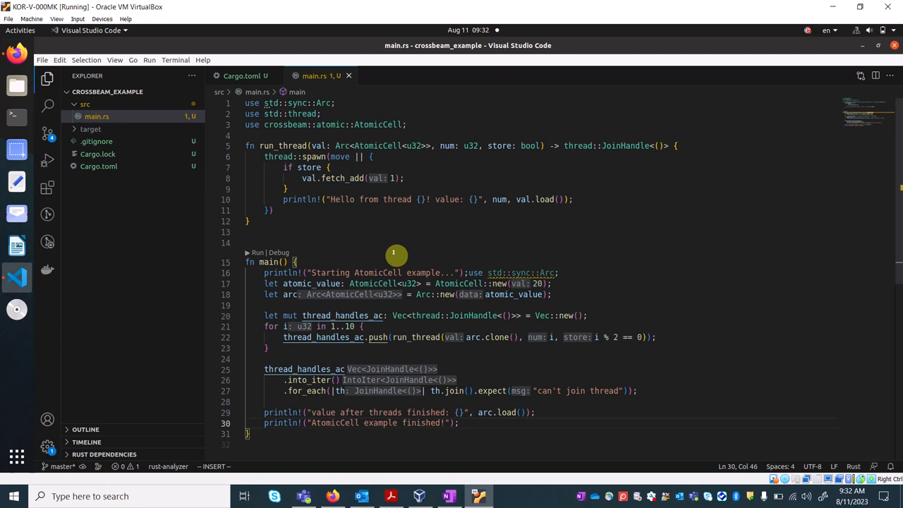
{"action": "mouse_move", "coordinate": [388, 217]}
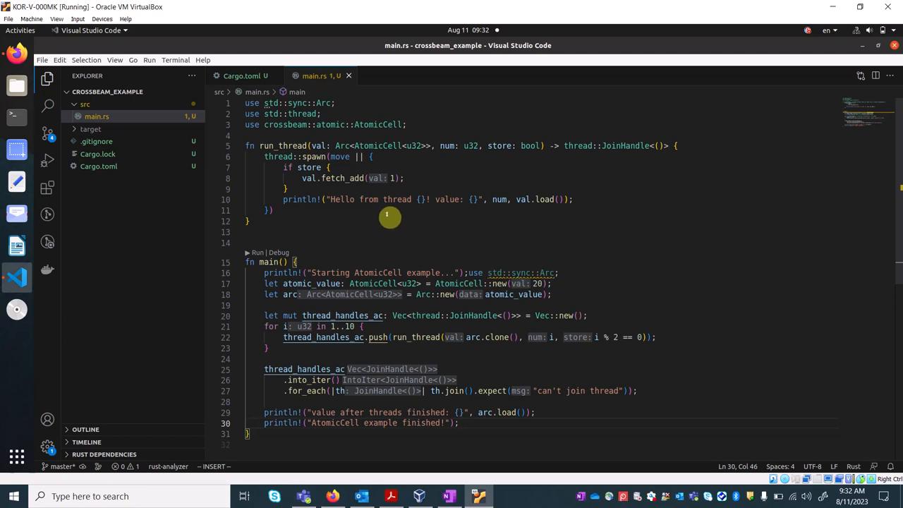
{"action": "mouse_move", "coordinate": [431, 225]}
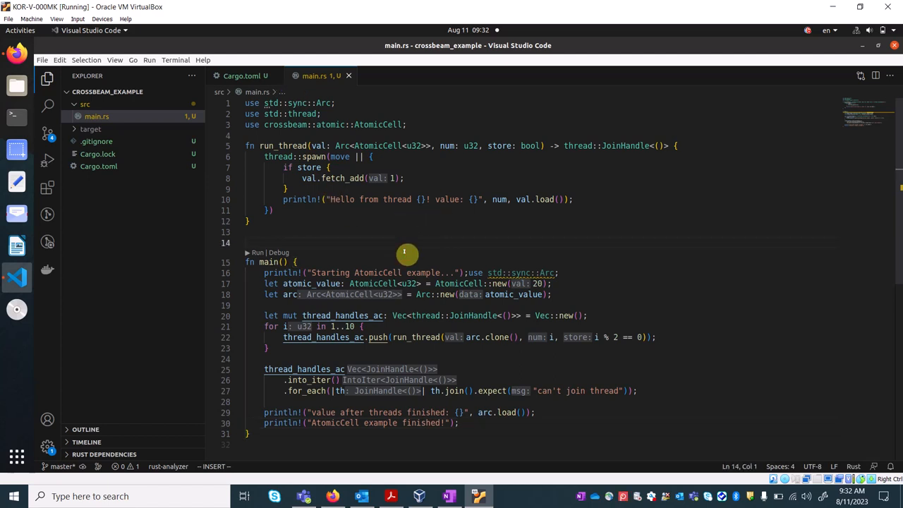
- Run 'cargo run' in a new terminal, printing each thread's value and final value 24
{"action": "left_click", "coordinate": [175, 59]}
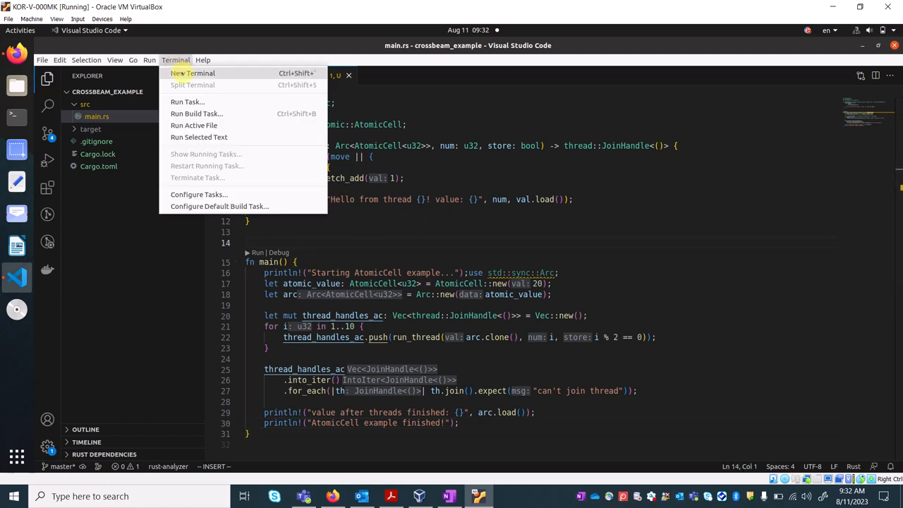
{"action": "left_click", "coordinate": [192, 73]}
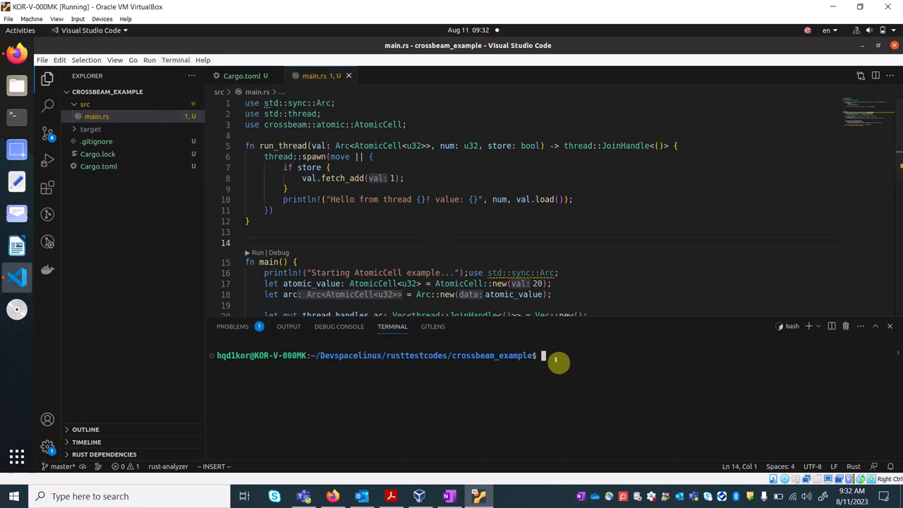
{"action": "type", "text": "car"}
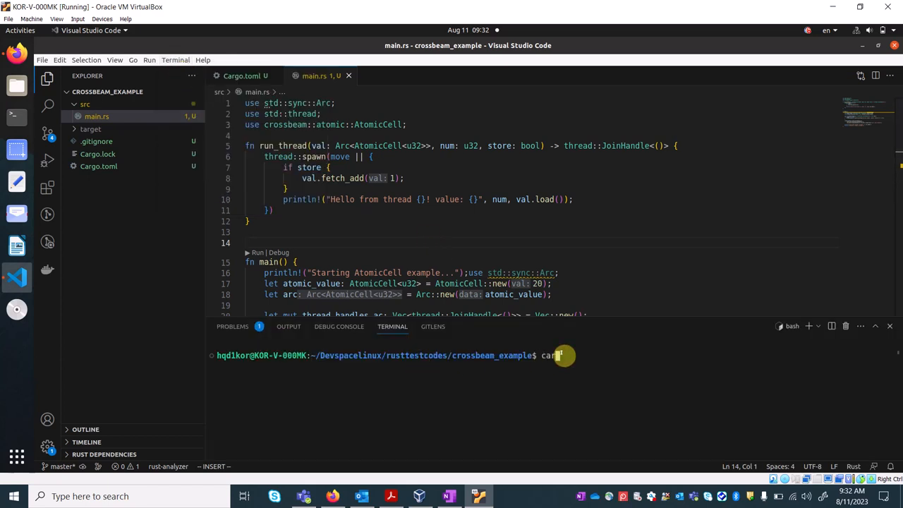
{"action": "type", "text": "go run"}
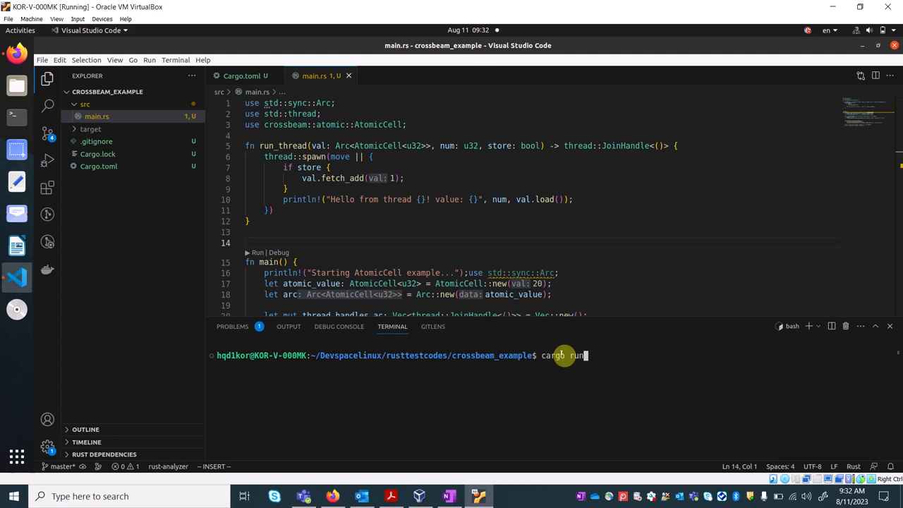
{"action": "key", "text": "Return"}
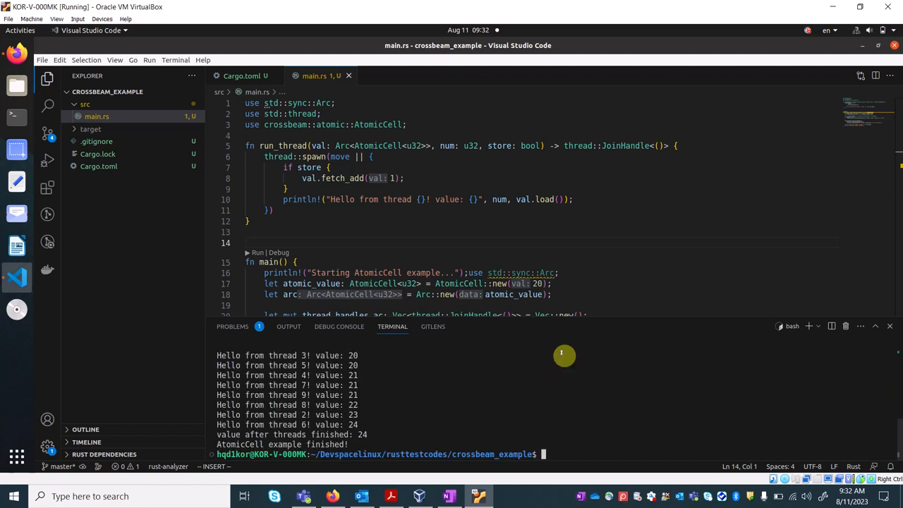
{"action": "mouse_move", "coordinate": [619, 321]}
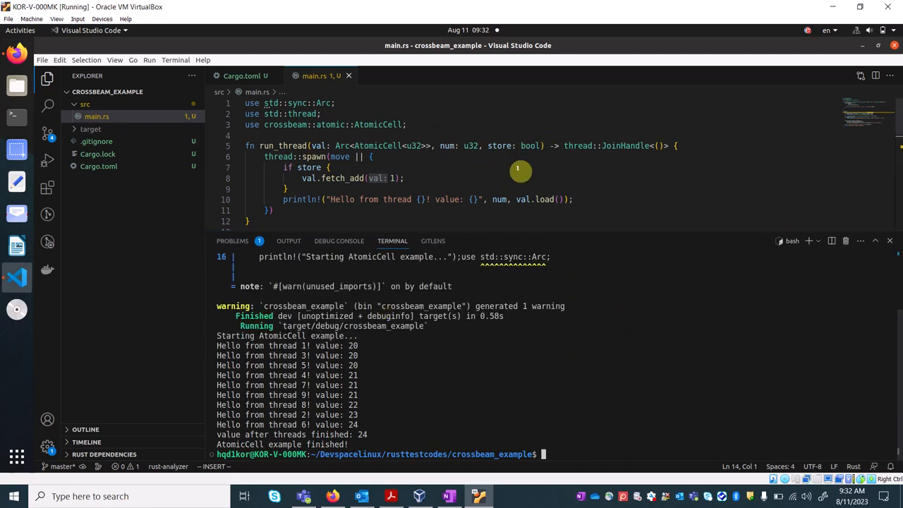
{"action": "mouse_move", "coordinate": [528, 167]}
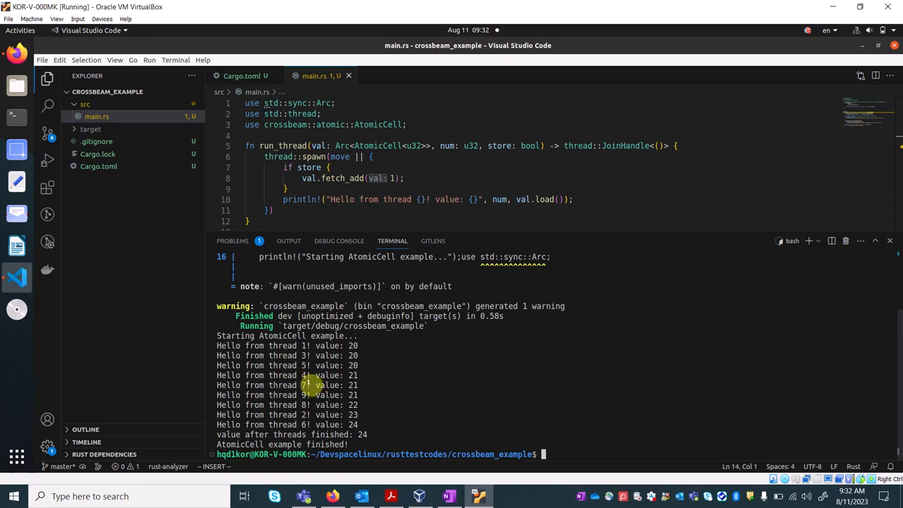
{"action": "mouse_move", "coordinate": [365, 413]}
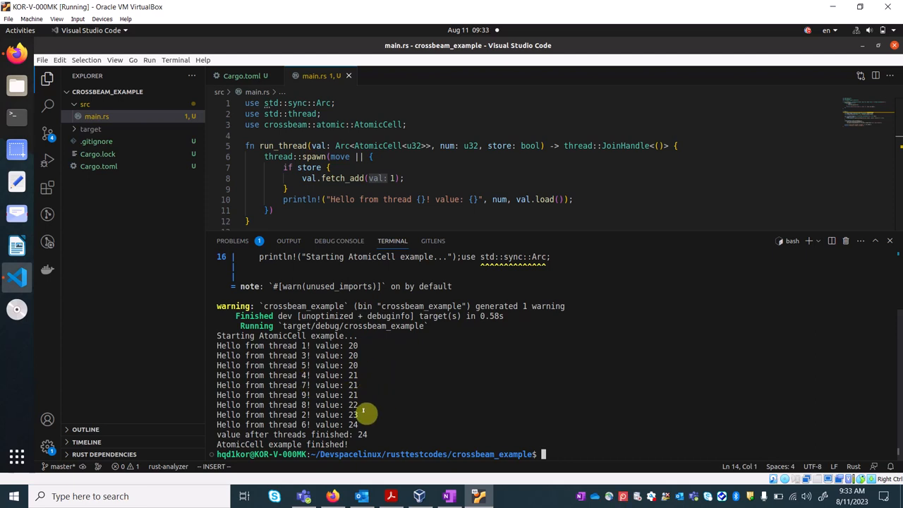
{"action": "mouse_move", "coordinate": [305, 395]}
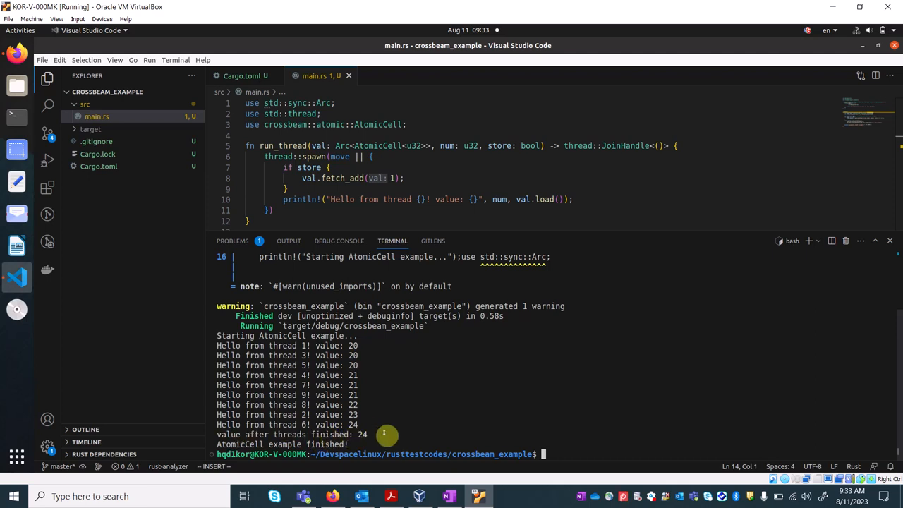
{"action": "mouse_move", "coordinate": [371, 433]}
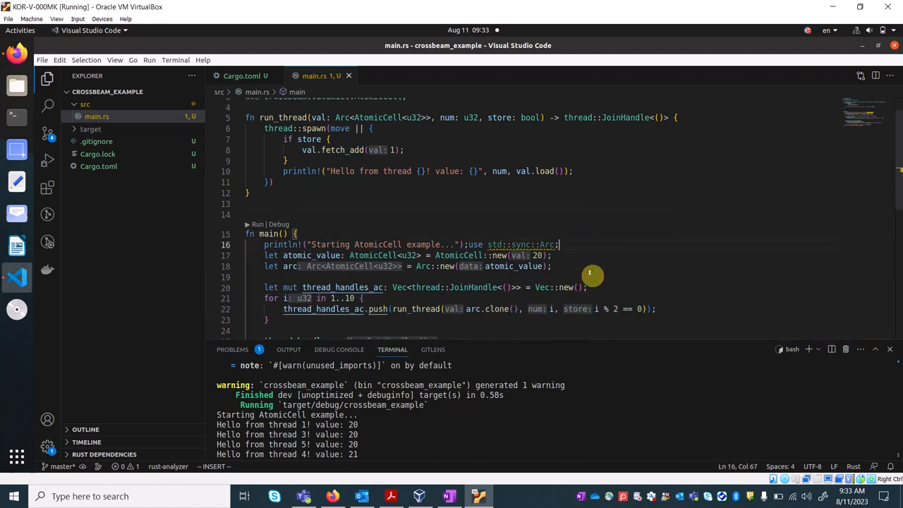
{"action": "mouse_move", "coordinate": [397, 210]}
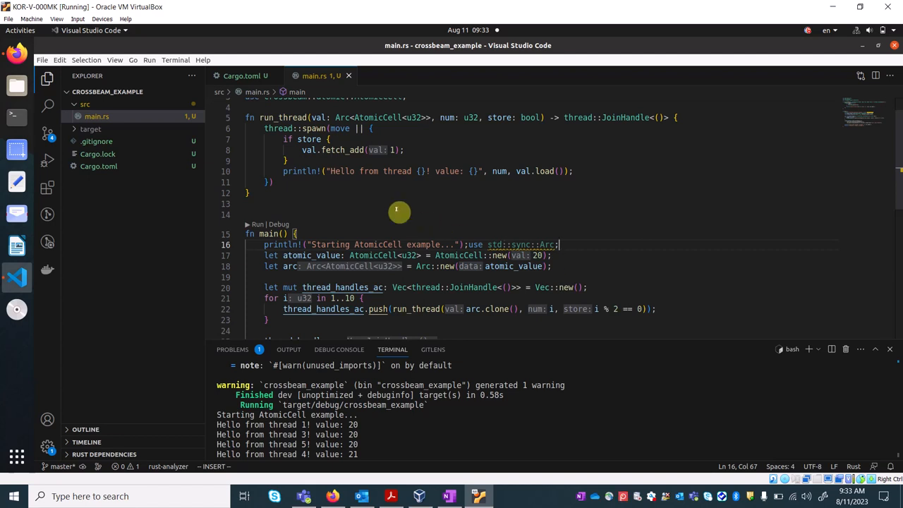
- Hide the terminal panel and point at main.rs's blank line and thread-joining code
{"action": "left_click", "coordinate": [889, 349]}
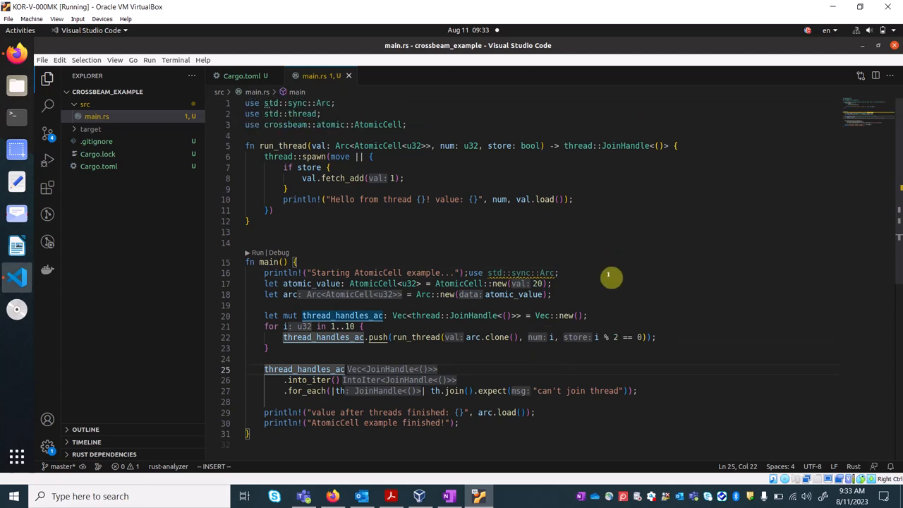
{"action": "mouse_move", "coordinate": [526, 247]}
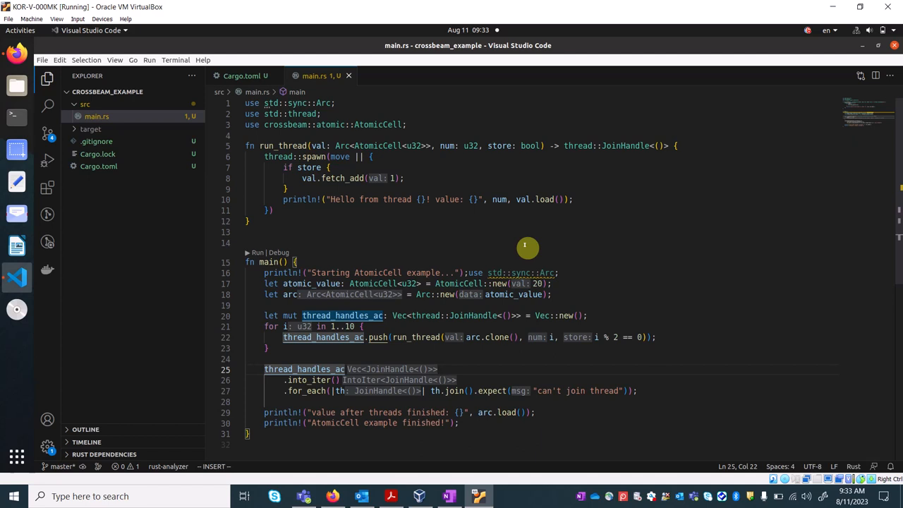
{"action": "mouse_move", "coordinate": [312, 259]}
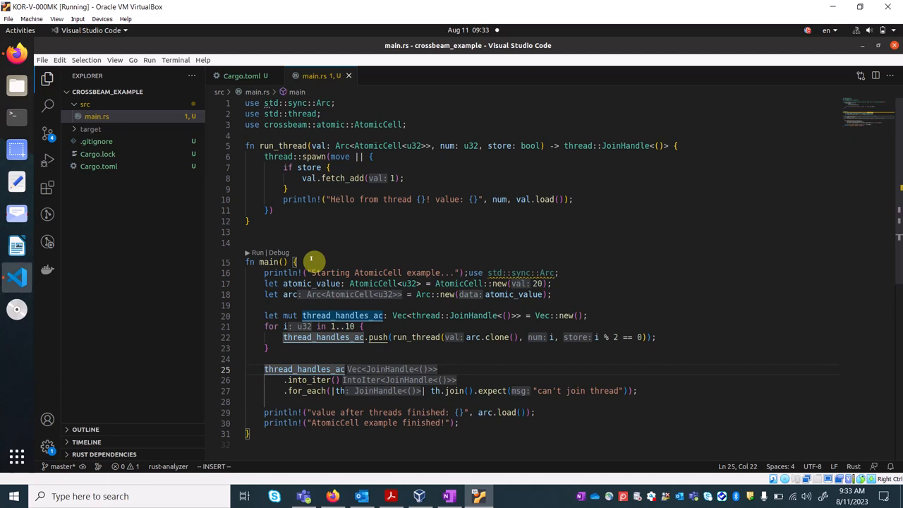
{"action": "mouse_move", "coordinate": [335, 233]}
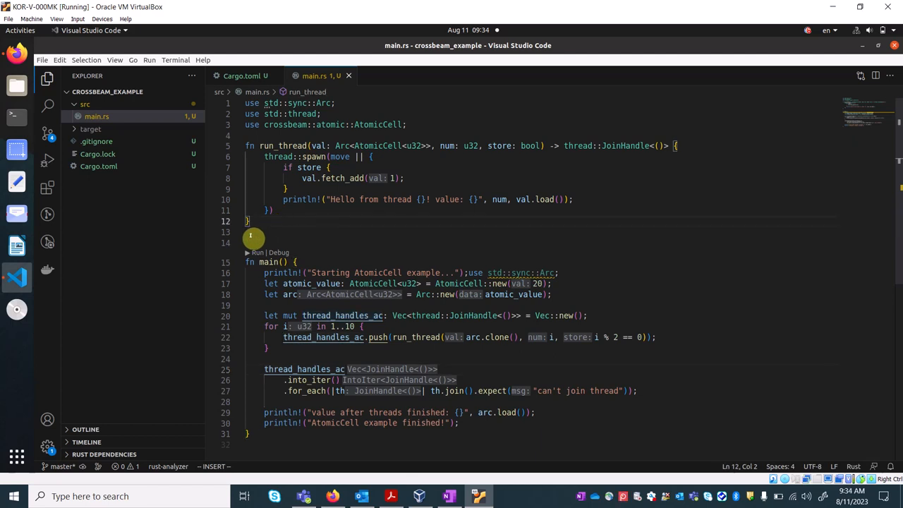
{"action": "left_click", "coordinate": [254, 238]}
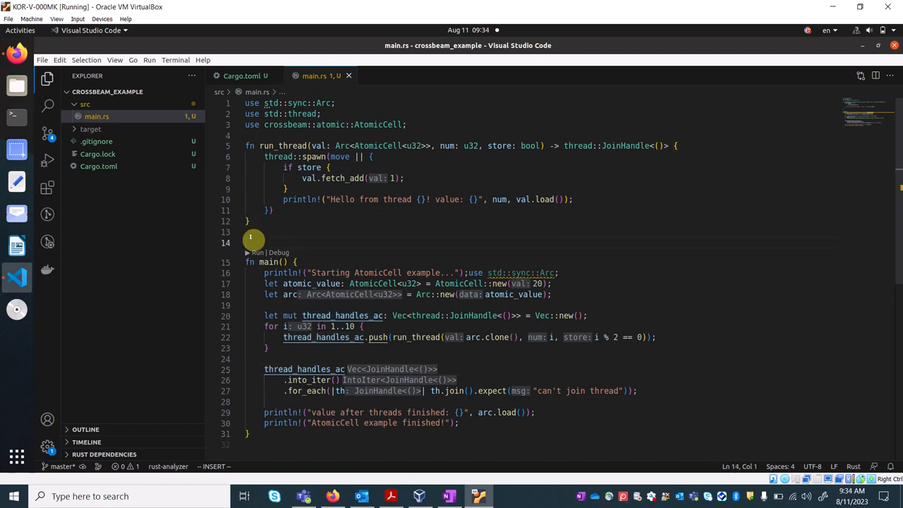
{"action": "mouse_move", "coordinate": [646, 325]}
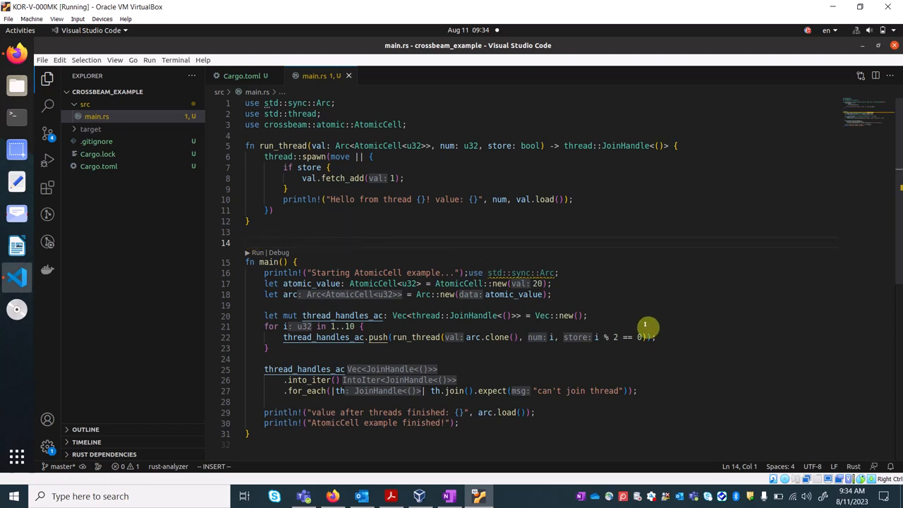
{"action": "left_click", "coordinate": [437, 369]}
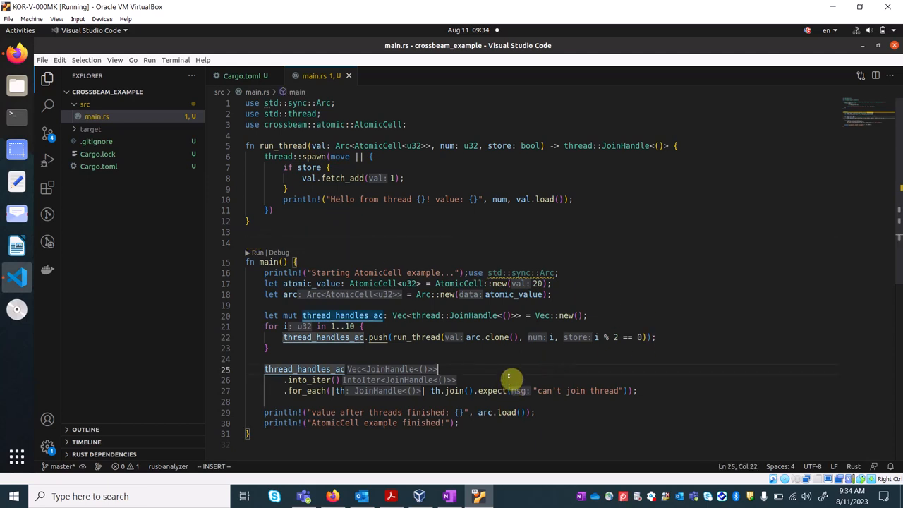